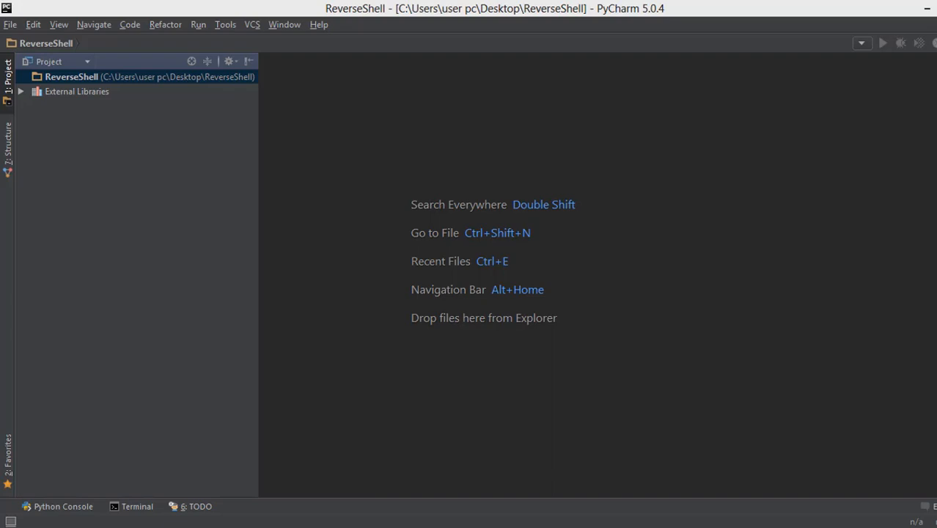
{"action": "mouse_move", "coordinate": [807, 391]}
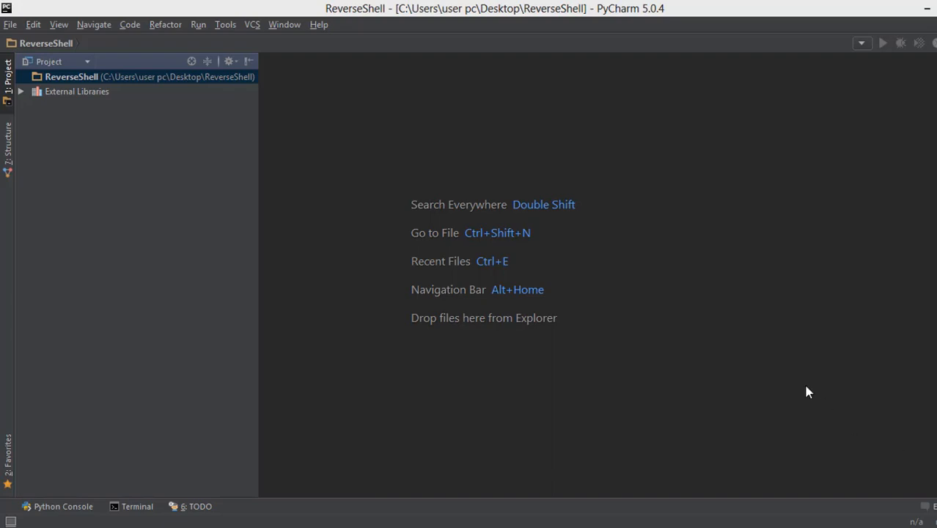
{"action": "mouse_move", "coordinate": [99, 83]}
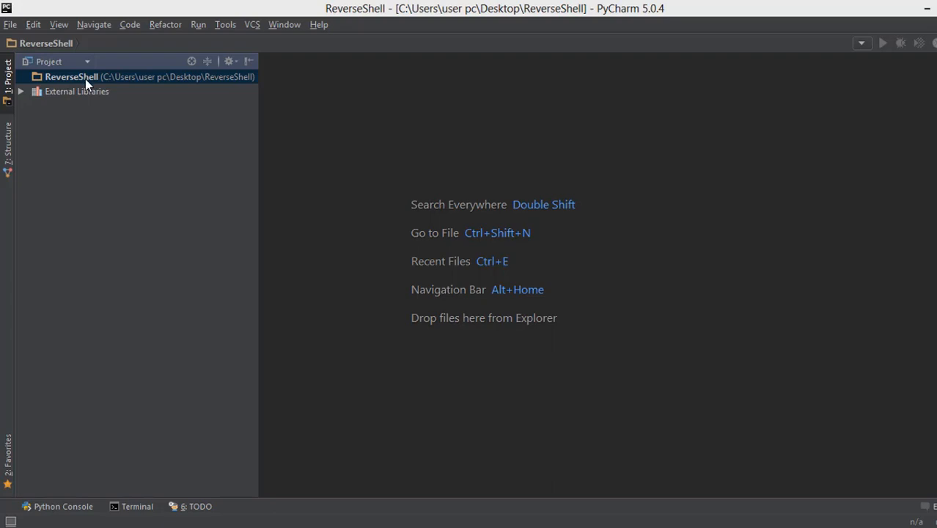
Step: Start setting up a new project and choose the Python 3.6.0 interpreter
{"action": "left_click", "coordinate": [10, 24]}
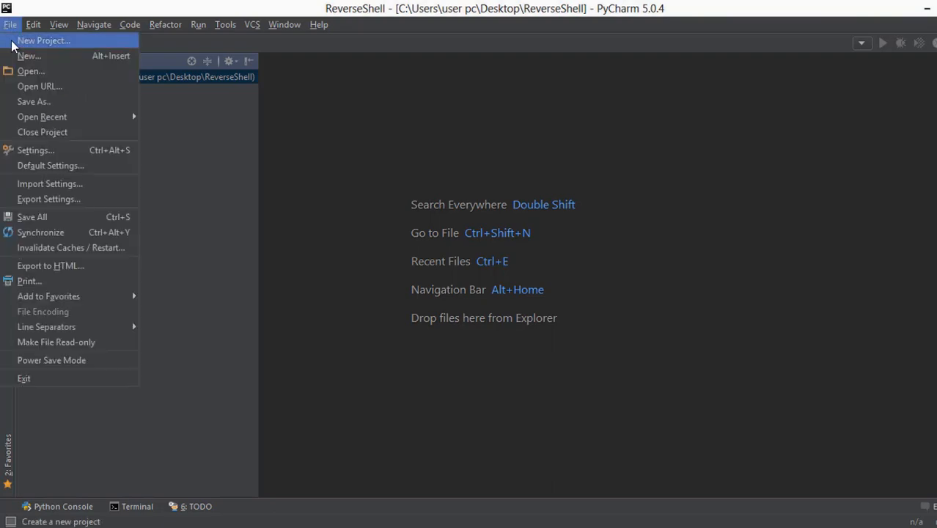
{"action": "left_click", "coordinate": [43, 41]}
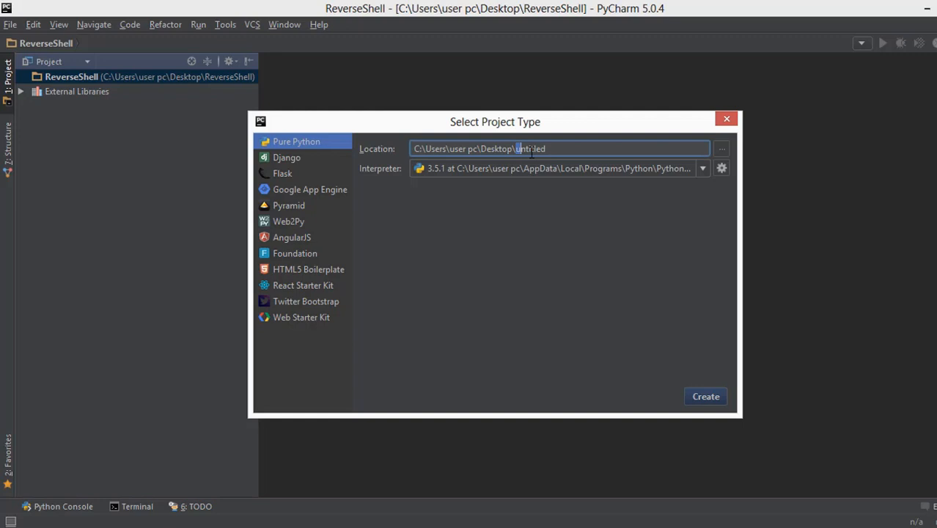
{"action": "left_click", "coordinate": [702, 167]}
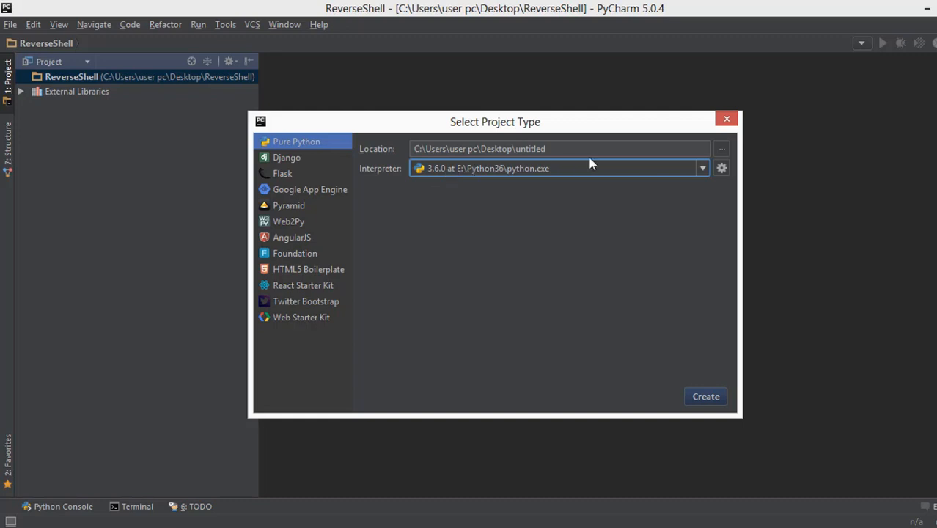
{"action": "left_click", "coordinate": [701, 168]}
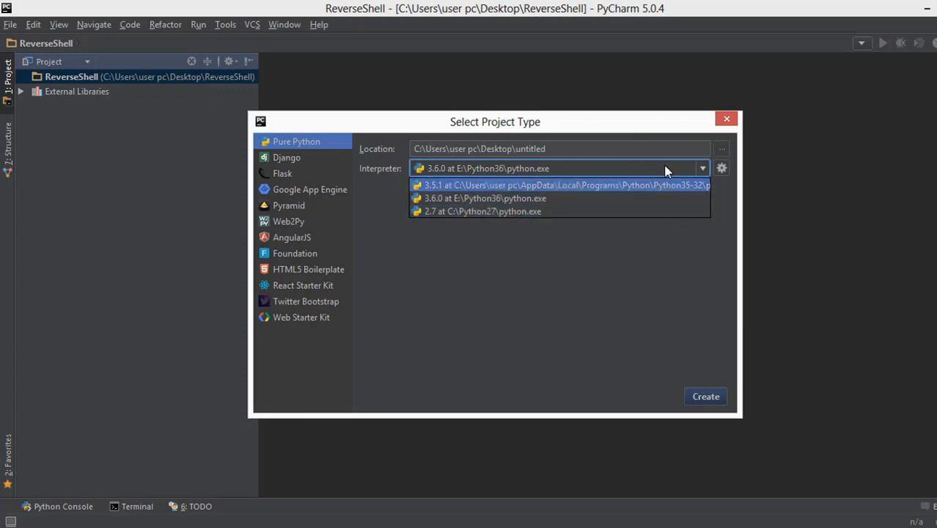
{"action": "left_click", "coordinate": [726, 119]}
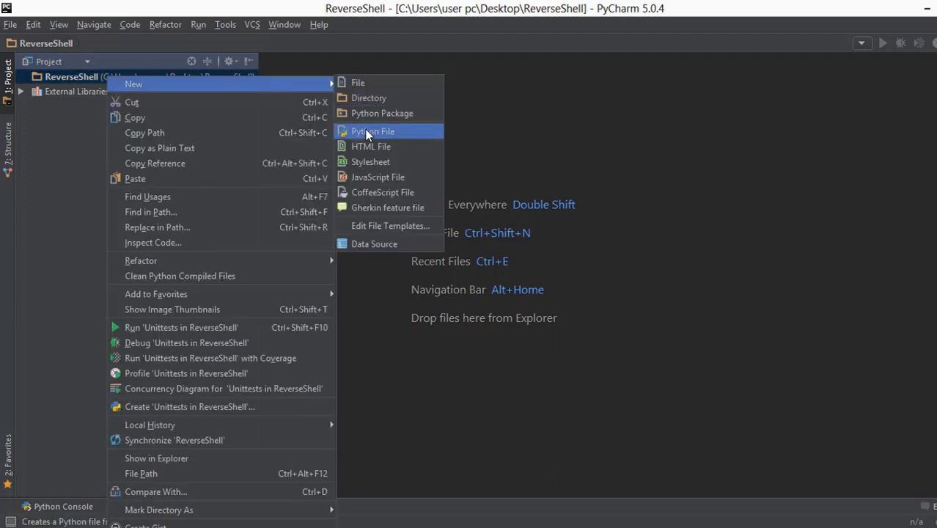
Step: Add two new Python files, server and client, to the ReverseShell project
{"action": "left_click", "coordinate": [372, 132]}
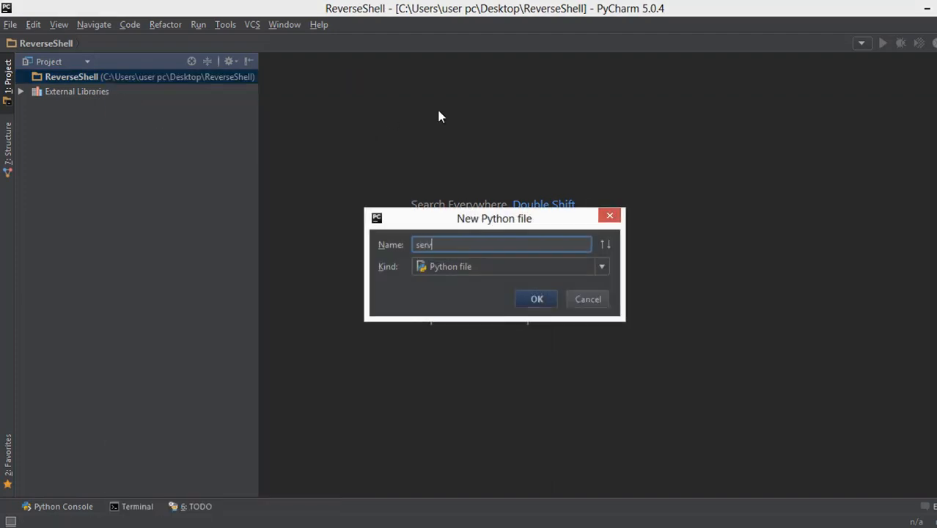
{"action": "left_click", "coordinate": [537, 299]}
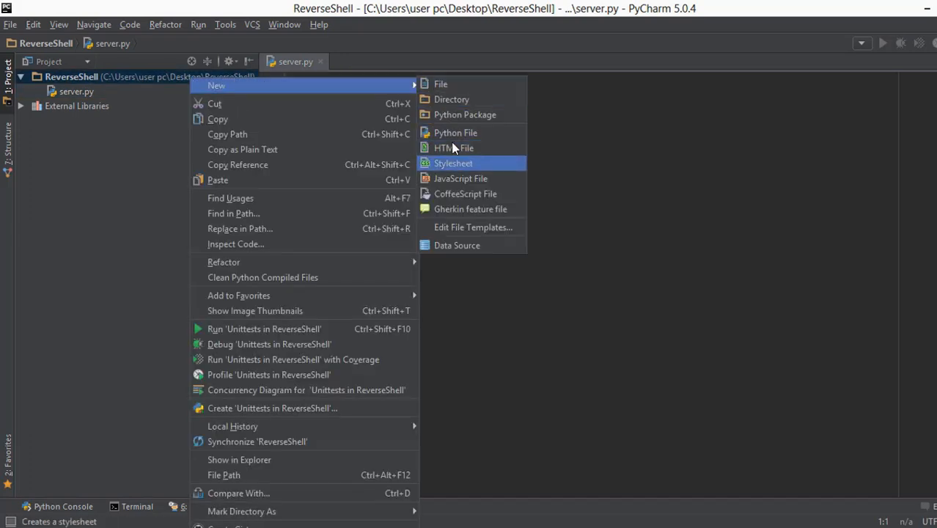
{"action": "left_click", "coordinate": [455, 132]}
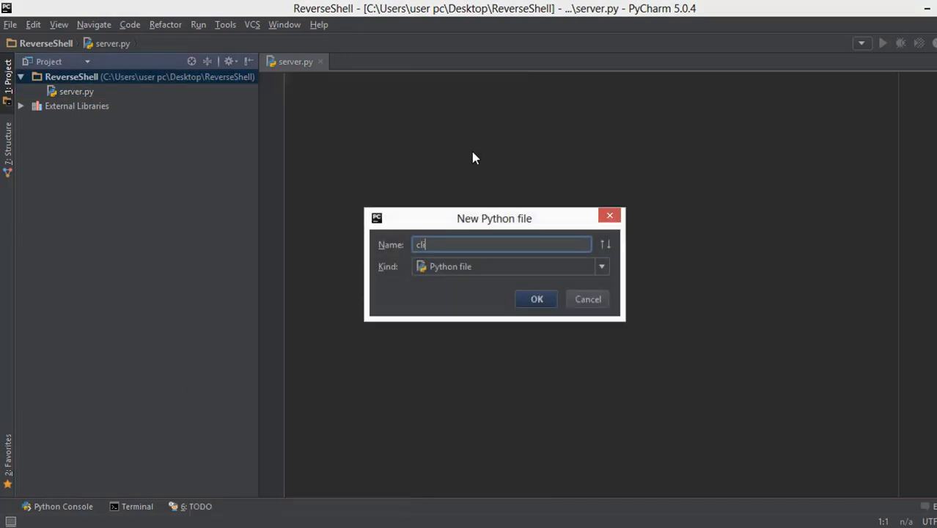
{"action": "left_click", "coordinate": [537, 299]}
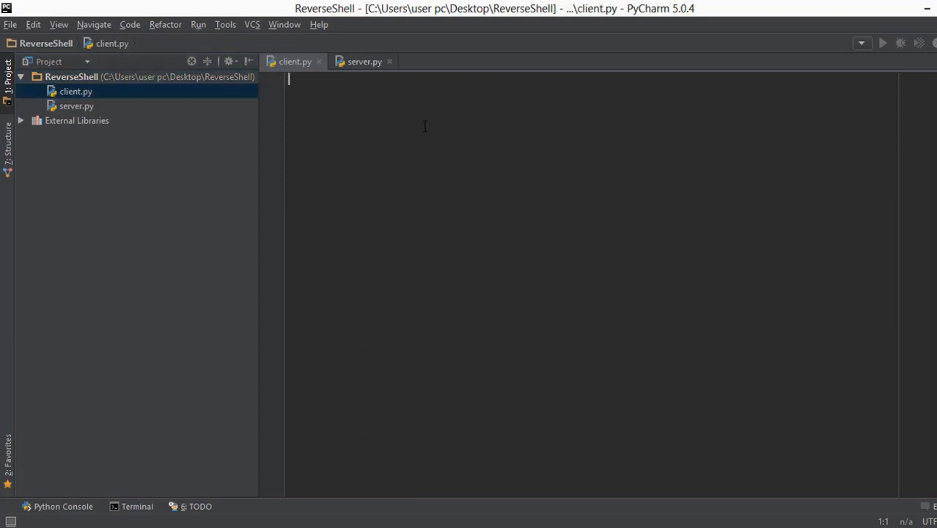
{"action": "mouse_move", "coordinate": [320, 98]}
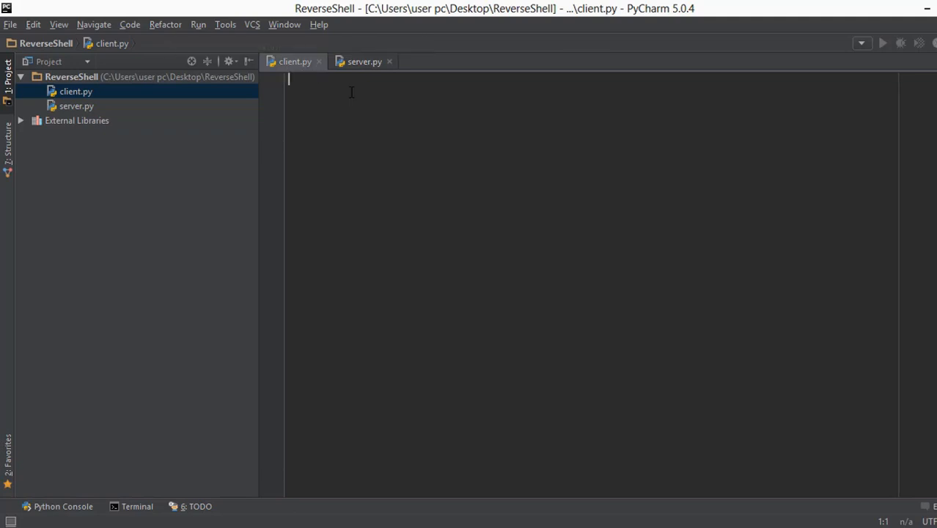
{"action": "mouse_move", "coordinate": [307, 66]}
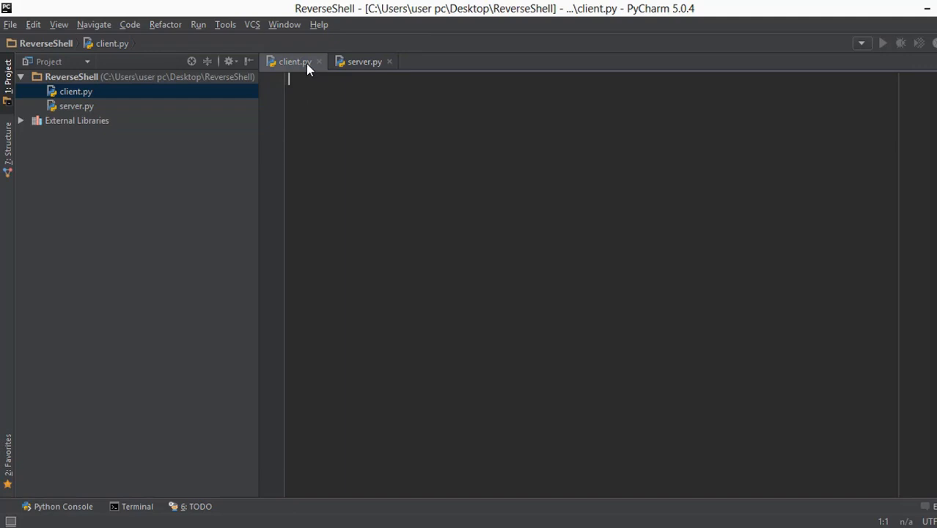
{"action": "mouse_move", "coordinate": [294, 62]}
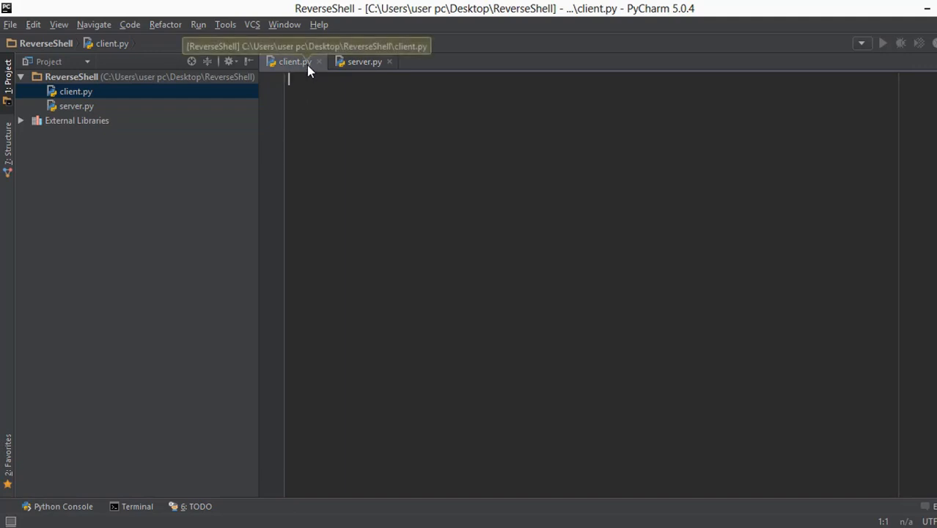
Step: Switch to the server.py tab and close the client.py tab
{"action": "left_click", "coordinate": [364, 61]}
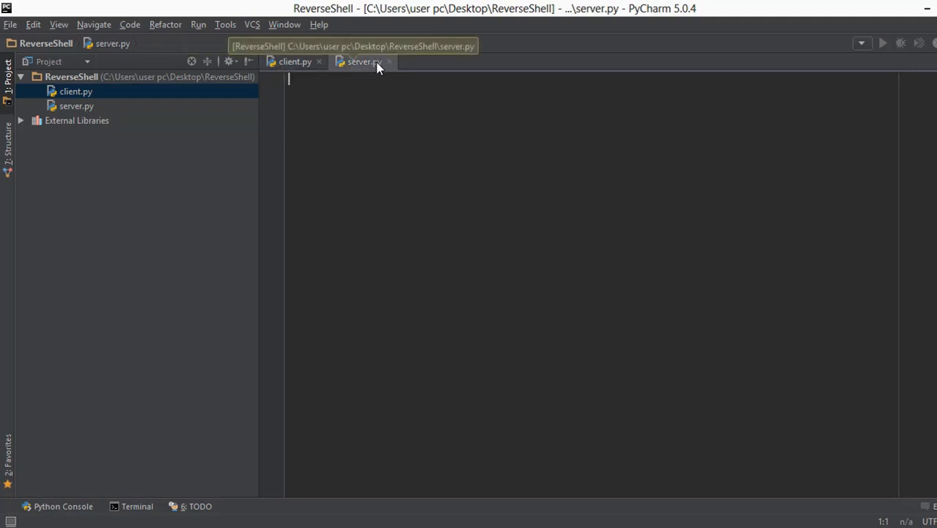
{"action": "mouse_move", "coordinate": [380, 83]}
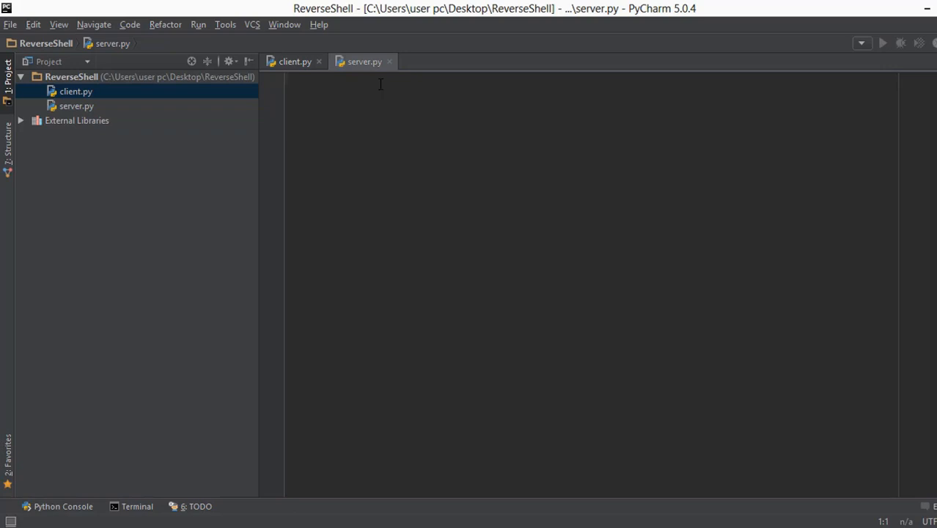
{"action": "mouse_move", "coordinate": [359, 81]}
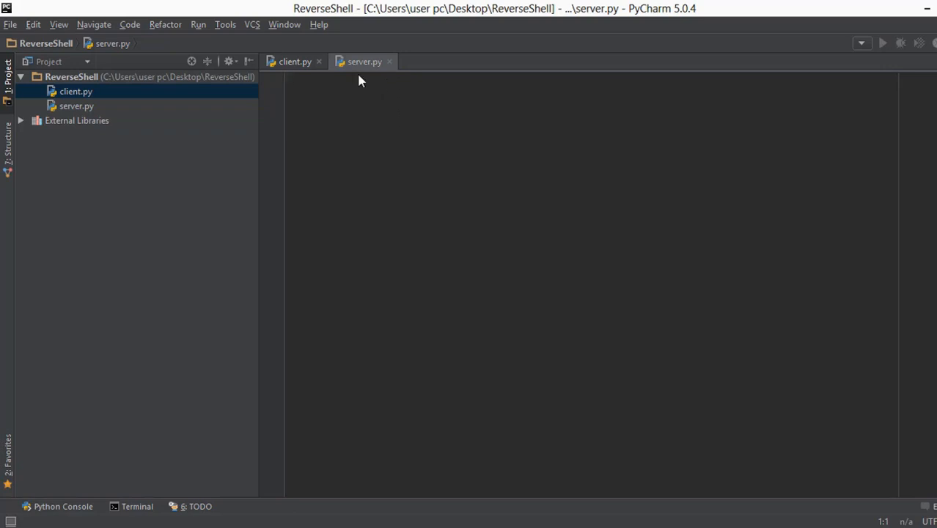
{"action": "mouse_move", "coordinate": [460, 122]}
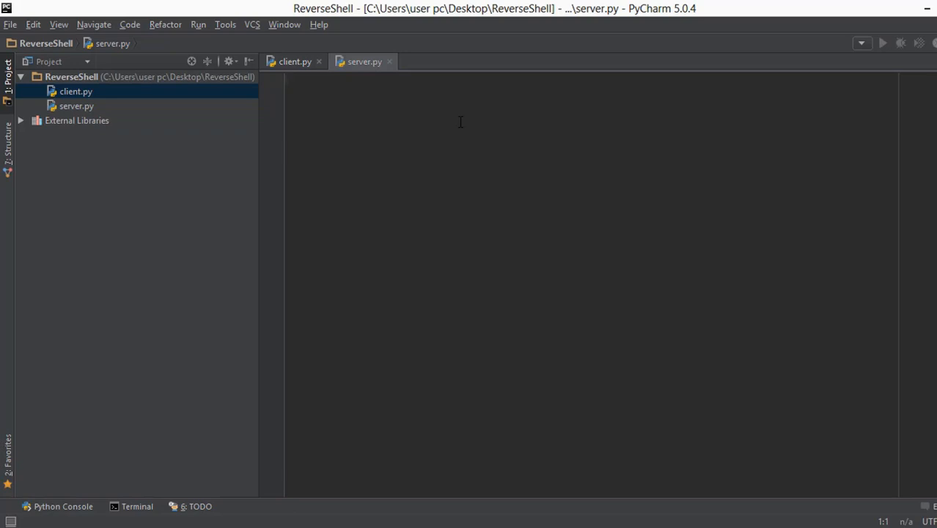
{"action": "mouse_move", "coordinate": [402, 121]}
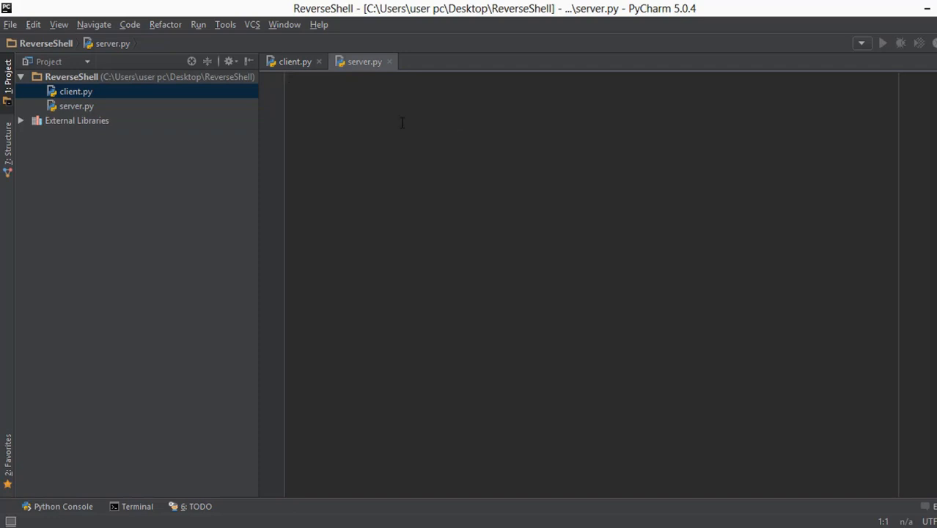
{"action": "mouse_move", "coordinate": [370, 97]}
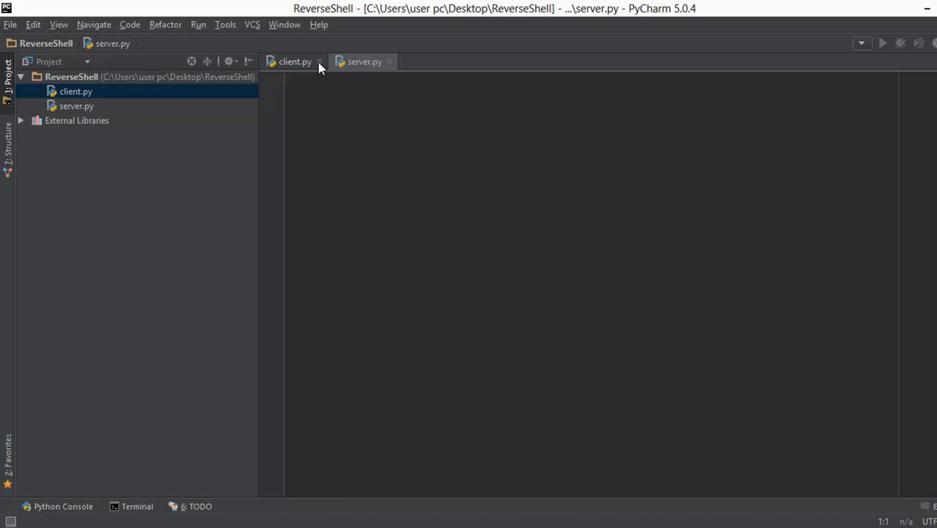
{"action": "left_click", "coordinate": [319, 61]}
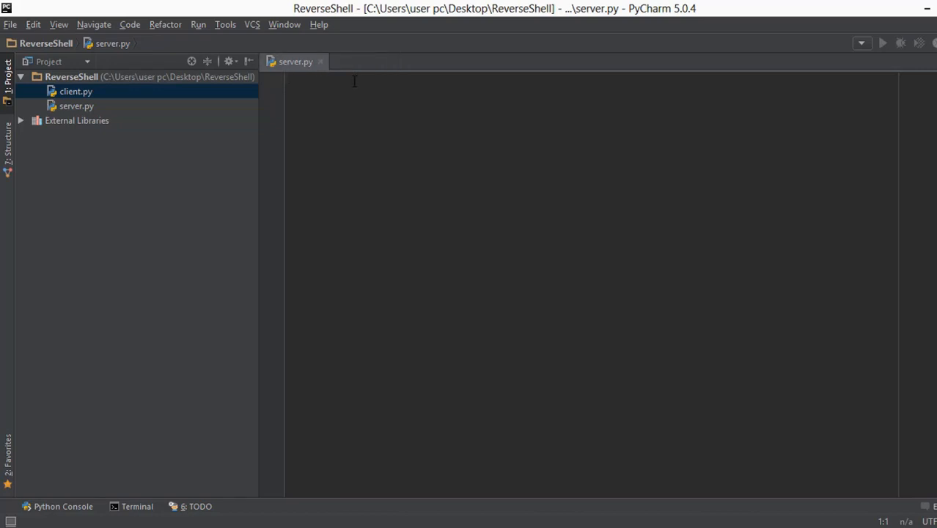
{"action": "mouse_move", "coordinate": [553, 83]}
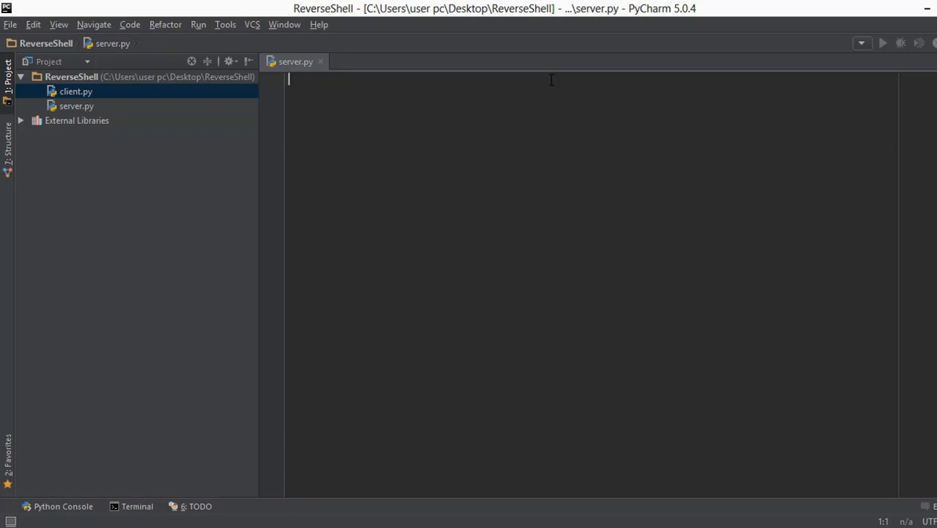
Step: Type 'import socket' and 'import sys' as the first two lines of server.py
{"action": "type", "text": "import socket"}
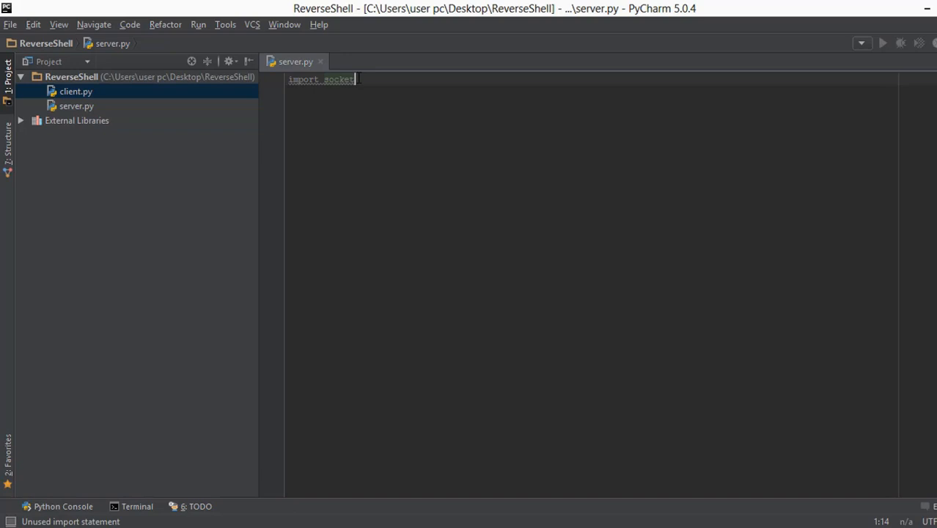
{"action": "type", "text": "import sys"}
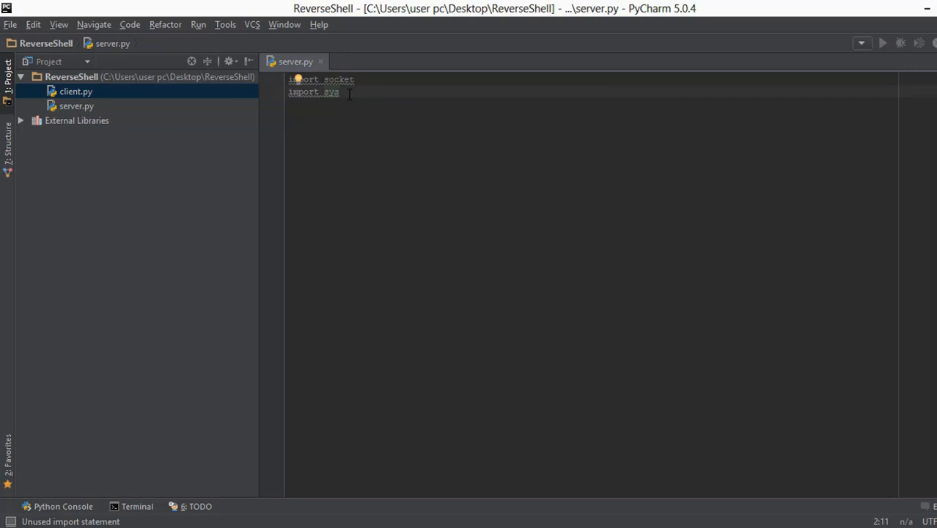
{"action": "mouse_move", "coordinate": [311, 196]}
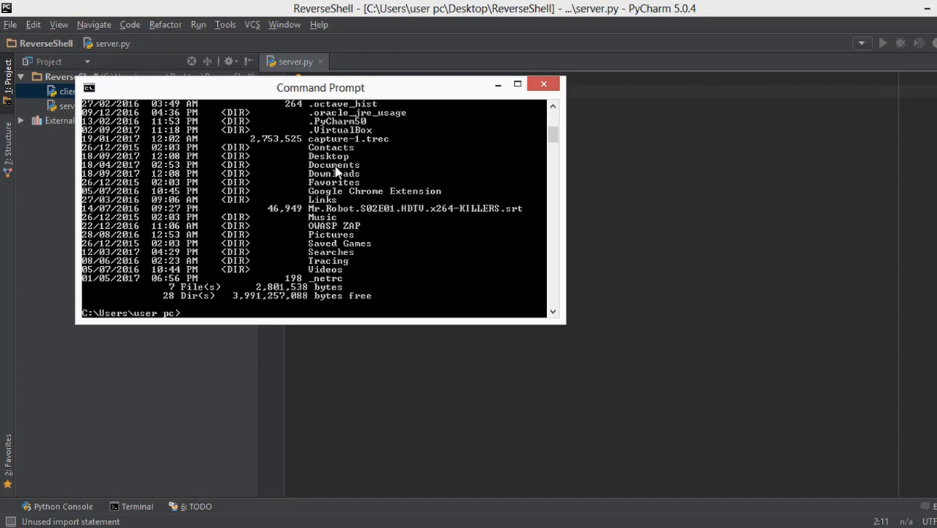
{"action": "mouse_move", "coordinate": [331, 147]}
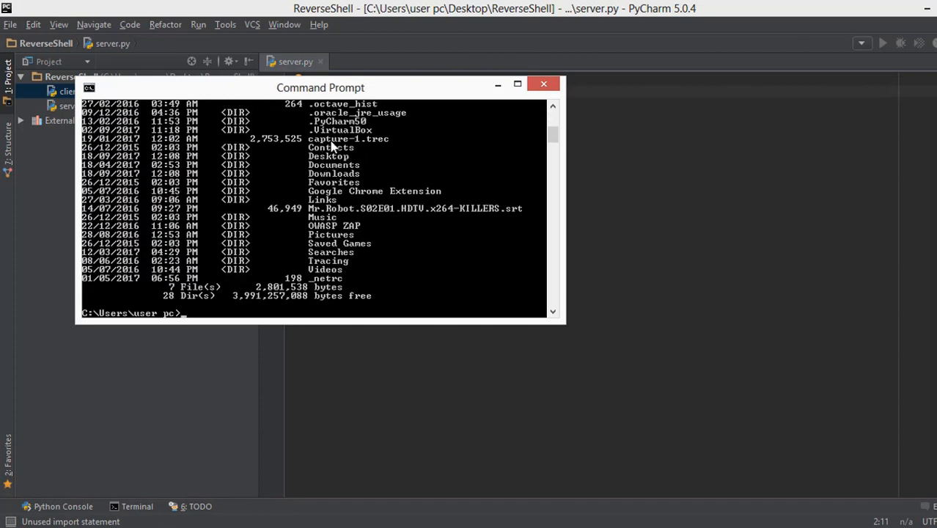
{"action": "mouse_move", "coordinate": [475, 101]}
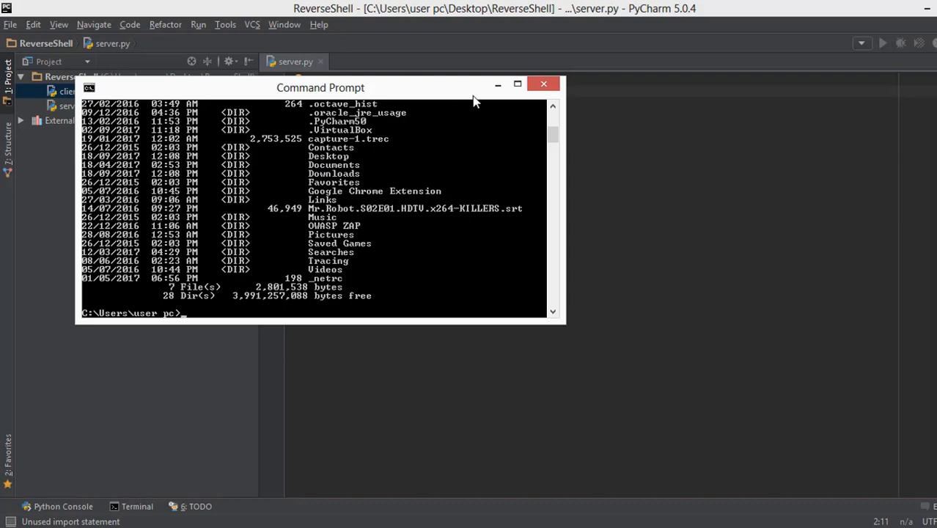
Step: Close the Command Prompt directory listing to return to server.py
{"action": "left_click", "coordinate": [543, 83]}
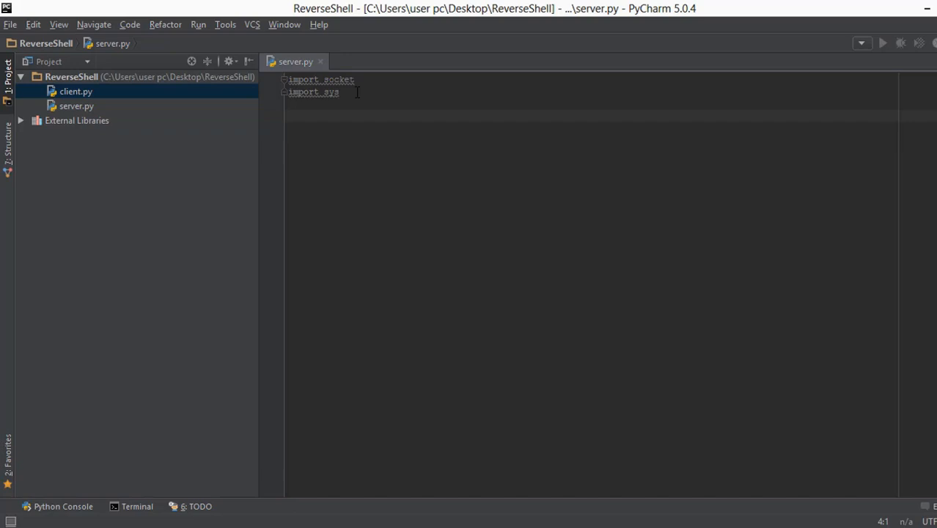
Step: Write def create_socket(): under the comment '# Create a Socket (connect two computers)'
{"action": "type", "text": "def"}
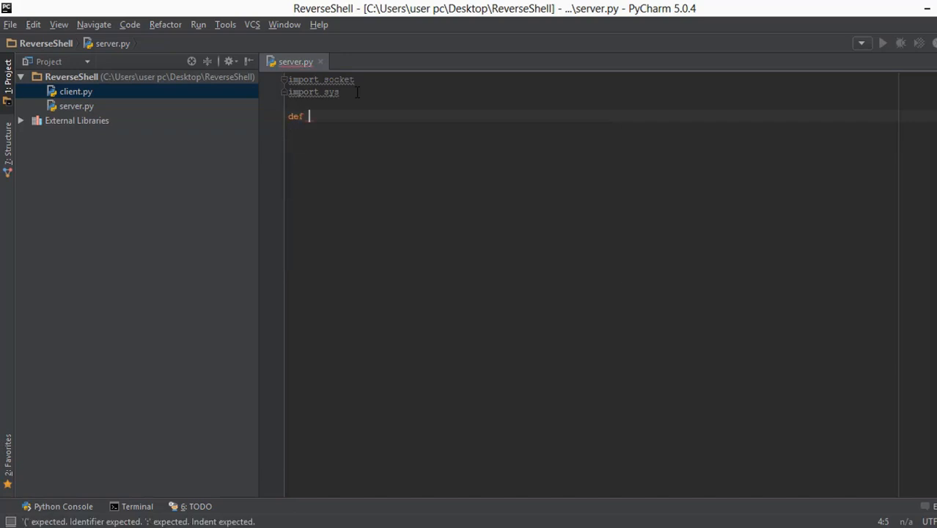
{"action": "type", "text": "create_a"}
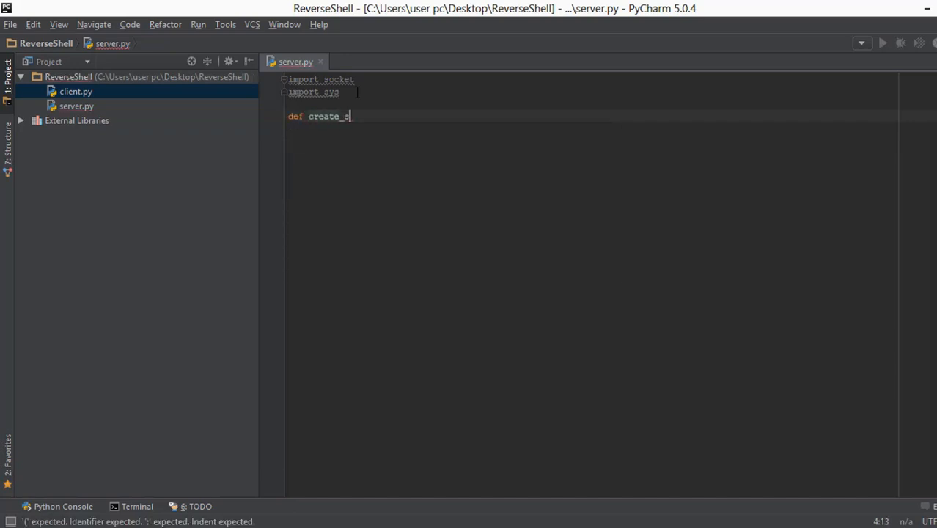
{"action": "type", "text": "socket"}
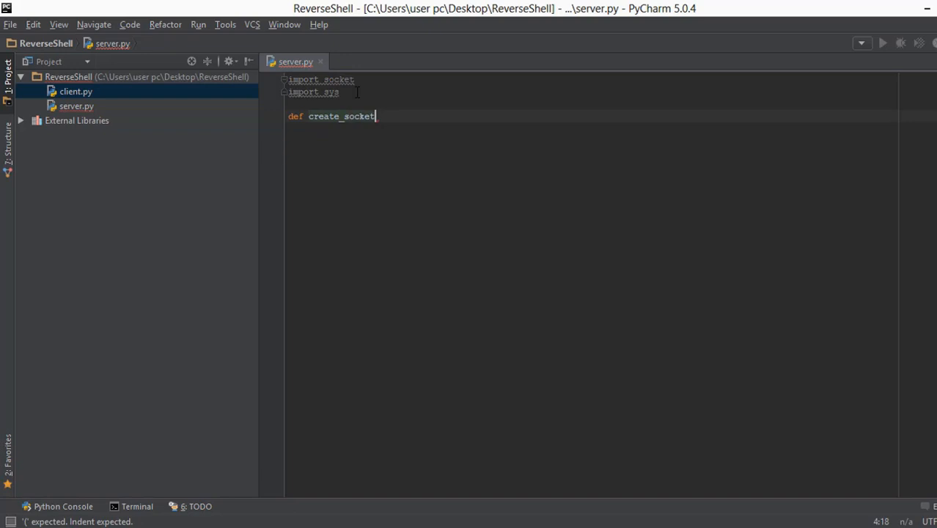
{"action": "type", "text": "():"}
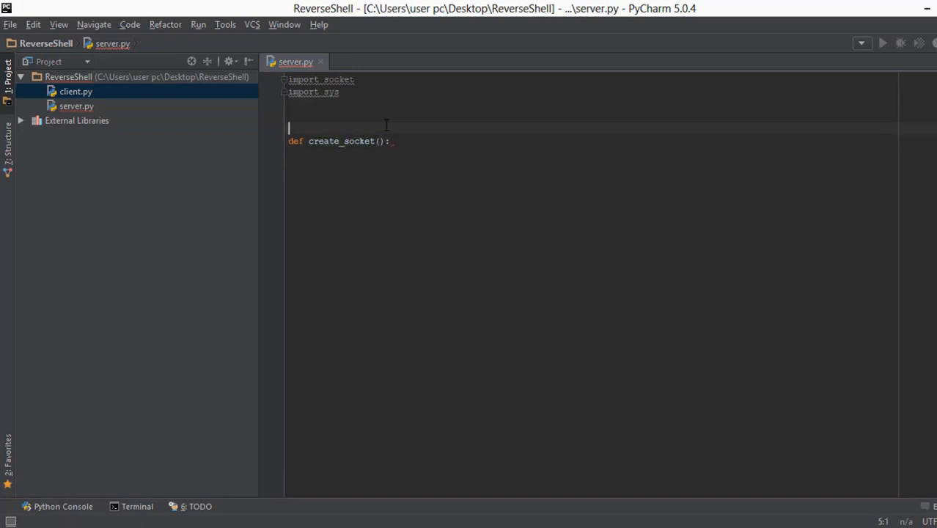
{"action": "type", "text": "#"}
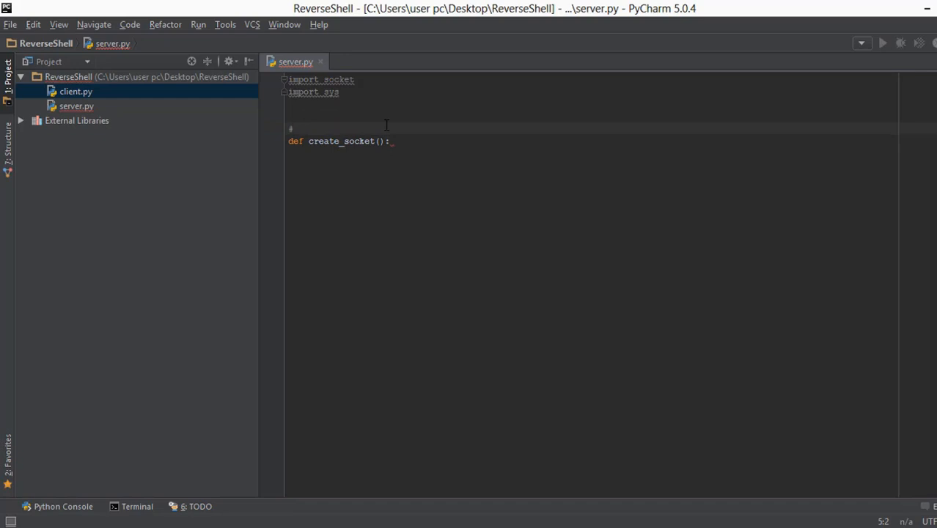
{"action": "type", "text": "Cr"}
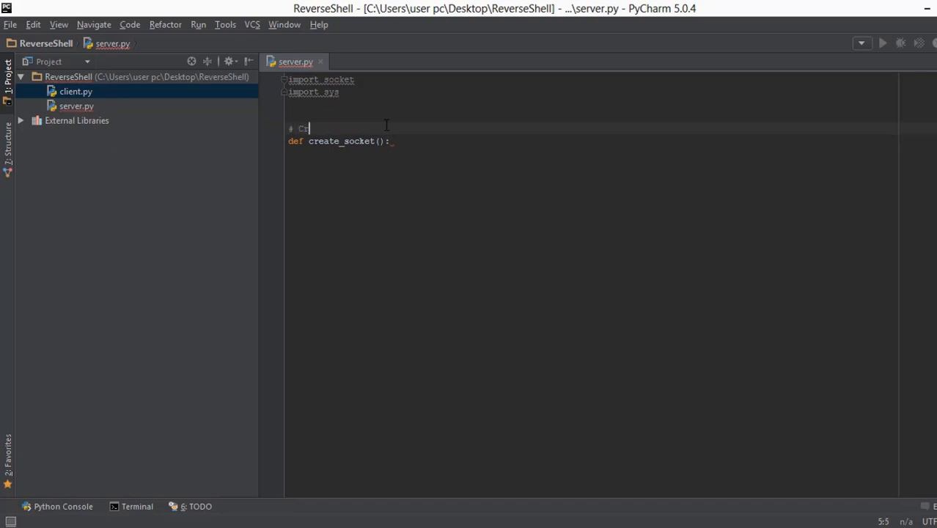
{"action": "type", "text": "eate a Socket ("}
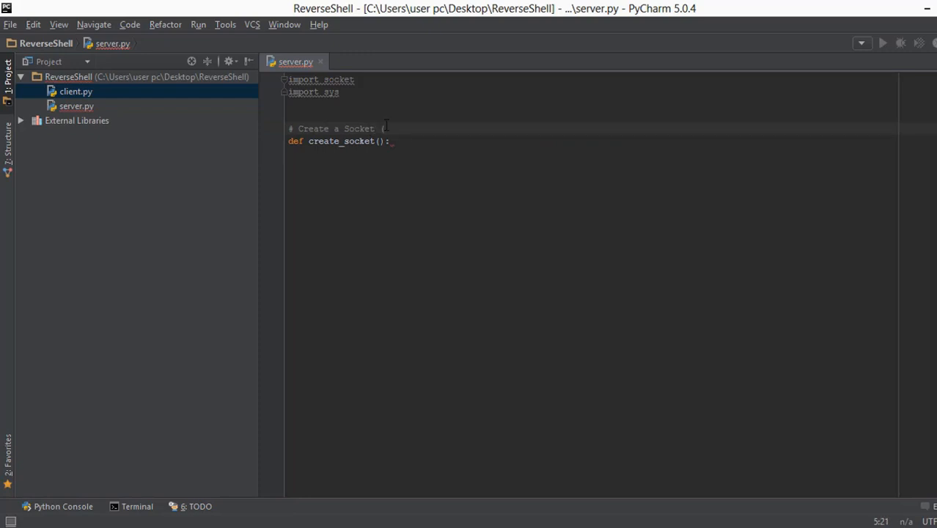
{"action": "mouse_move", "coordinate": [395, 127]}
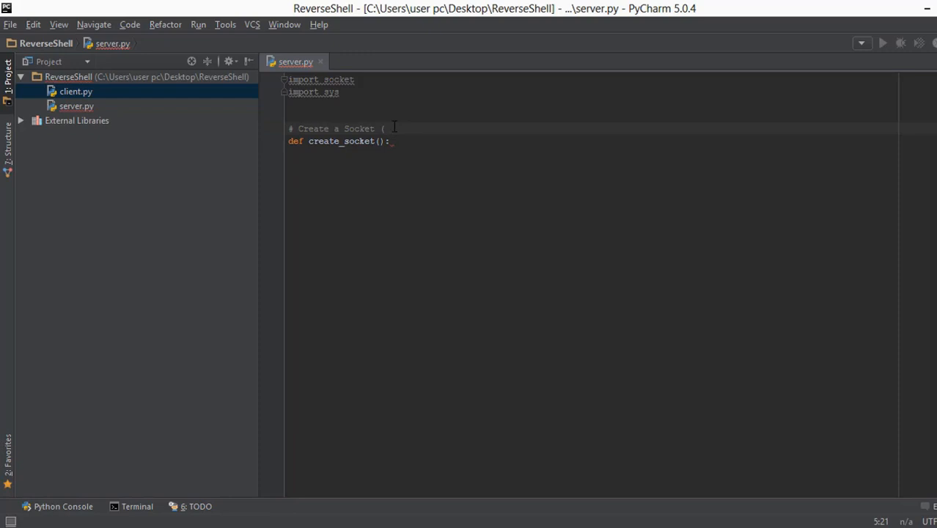
{"action": "type", "text": "connect t"}
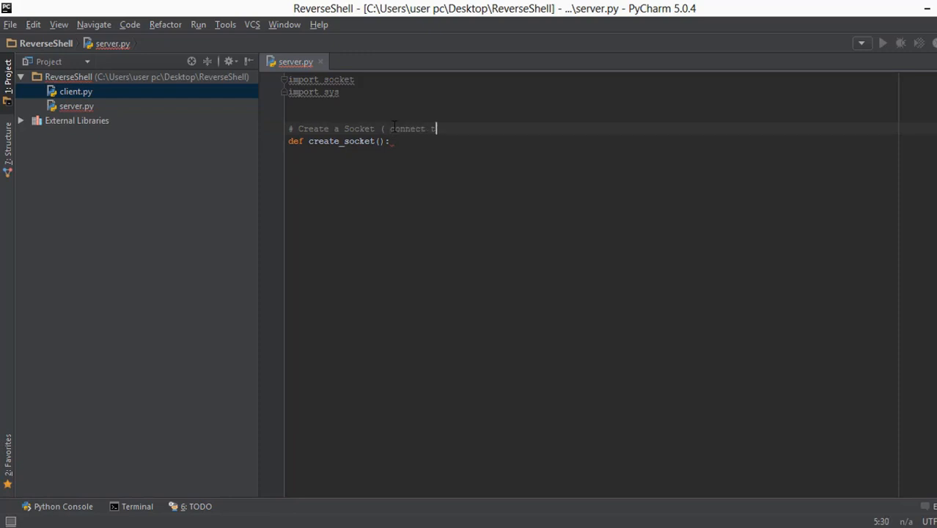
{"action": "type", "text": "two computers)"}
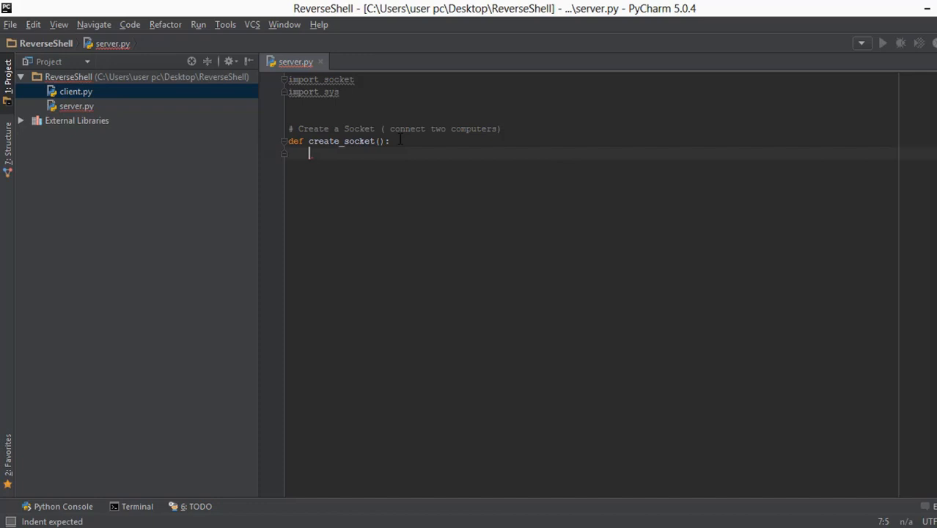
{"action": "mouse_move", "coordinate": [345, 203]}
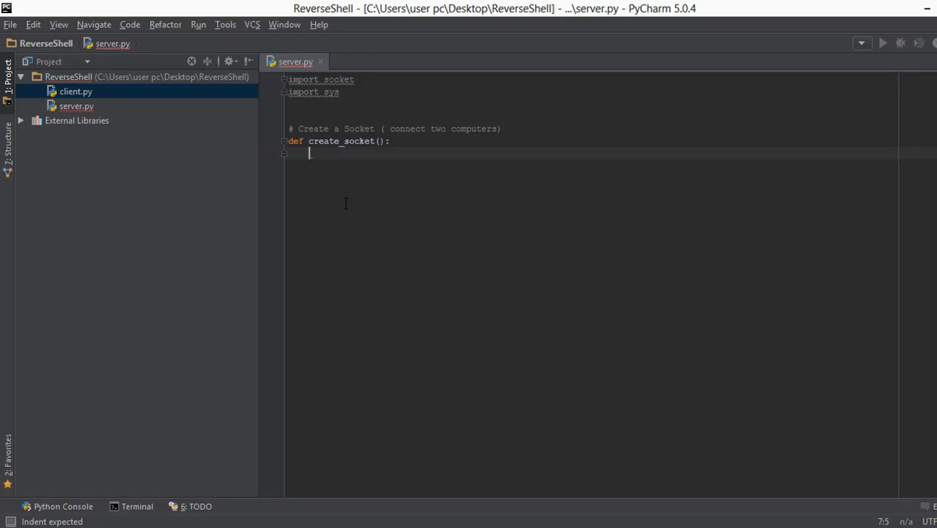
{"action": "mouse_move", "coordinate": [345, 189]}
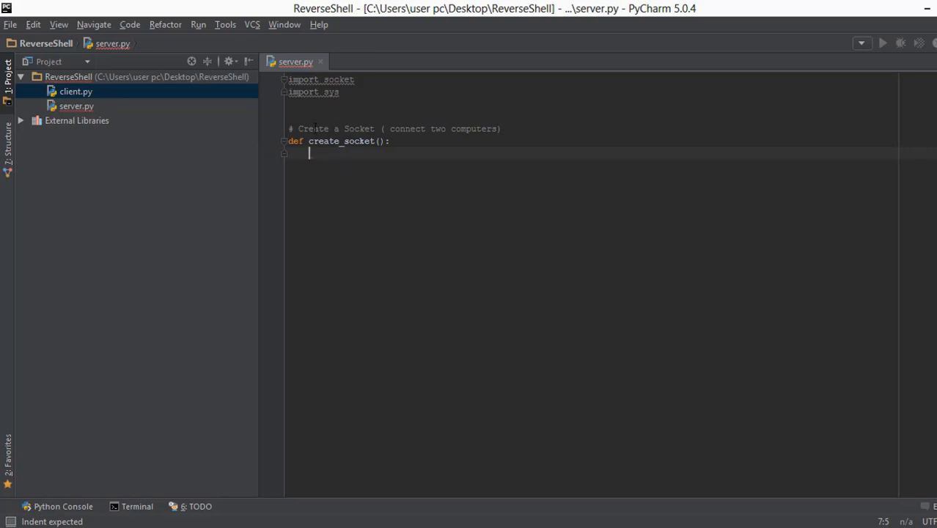
Step: Declare global host, port and s in the function body and reformat the indentation
{"action": "left_click", "coordinate": [403, 128]}
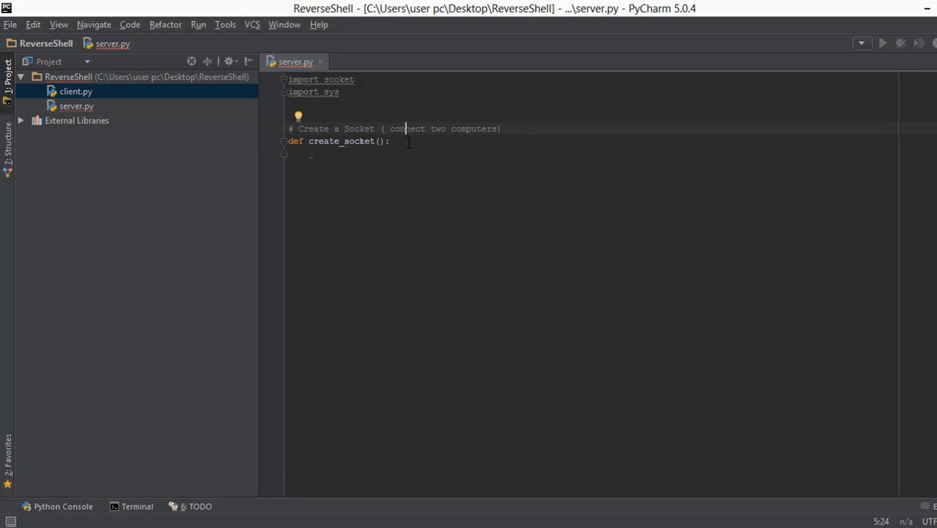
{"action": "left_click", "coordinate": [402, 155]}
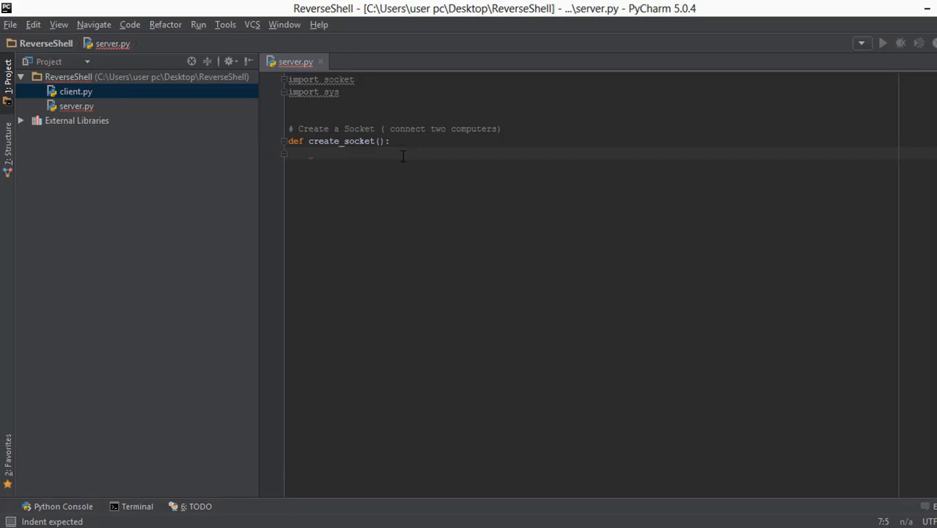
{"action": "type", "text": "global"}
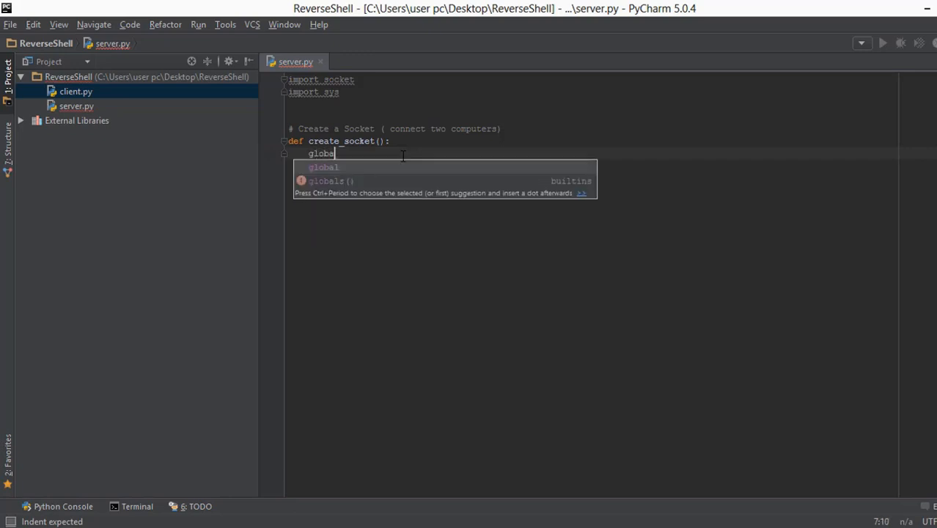
{"action": "type", "text": "_host"}
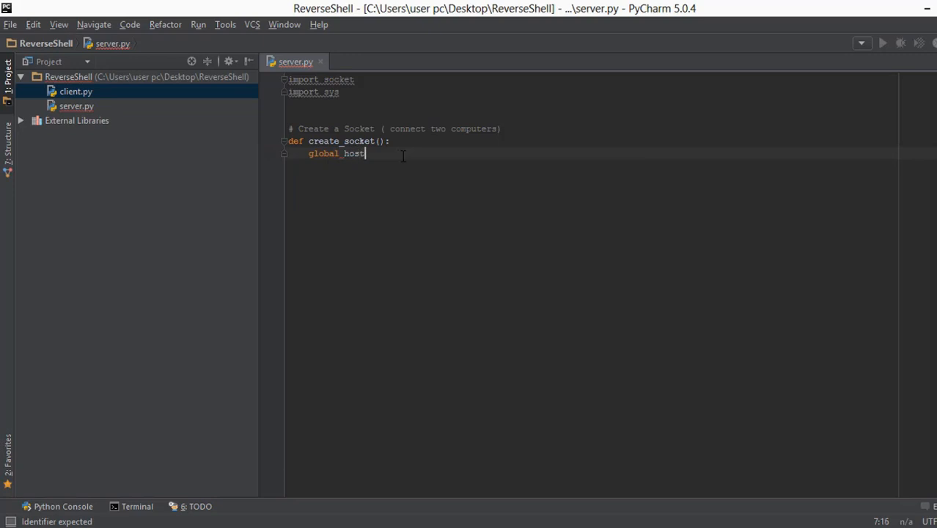
{"action": "mouse_move", "coordinate": [354, 153]}
{"action": "type", "text": "global"}
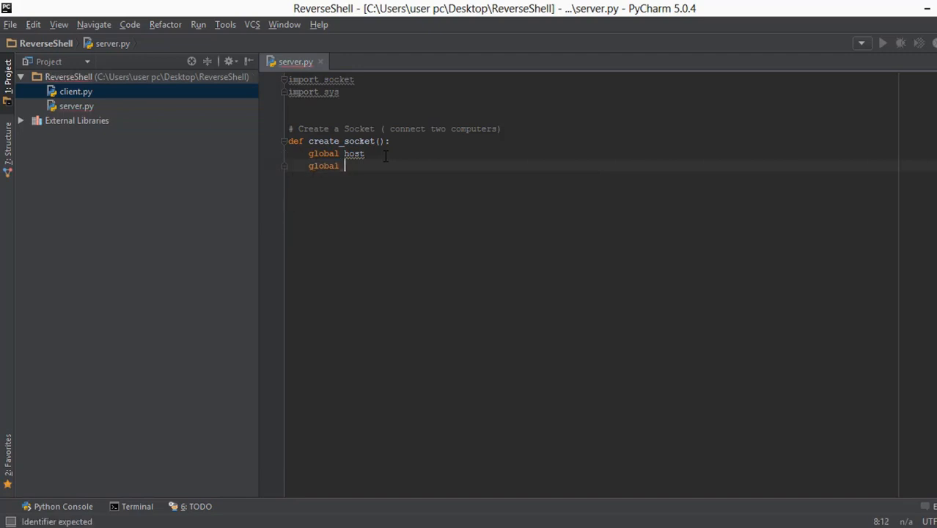
{"action": "type", "text": "__import__()"}
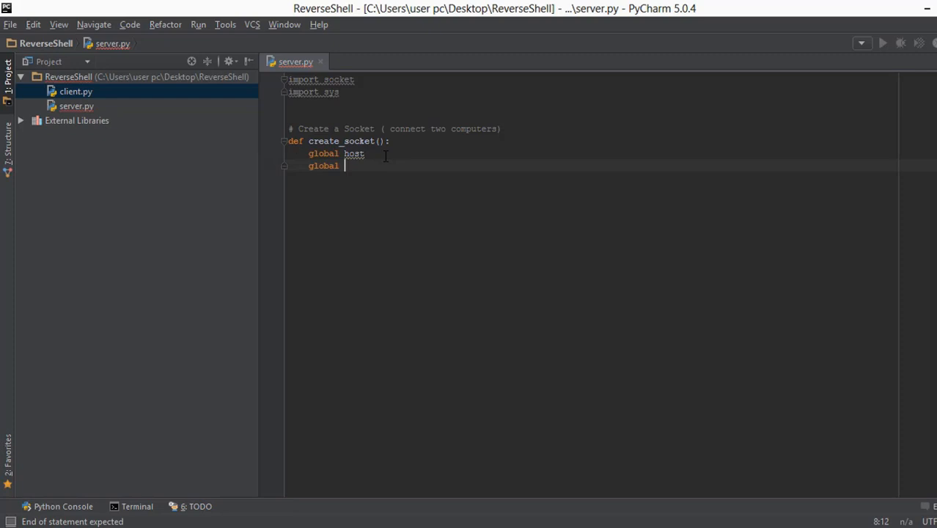
{"action": "type", "text": "port"}
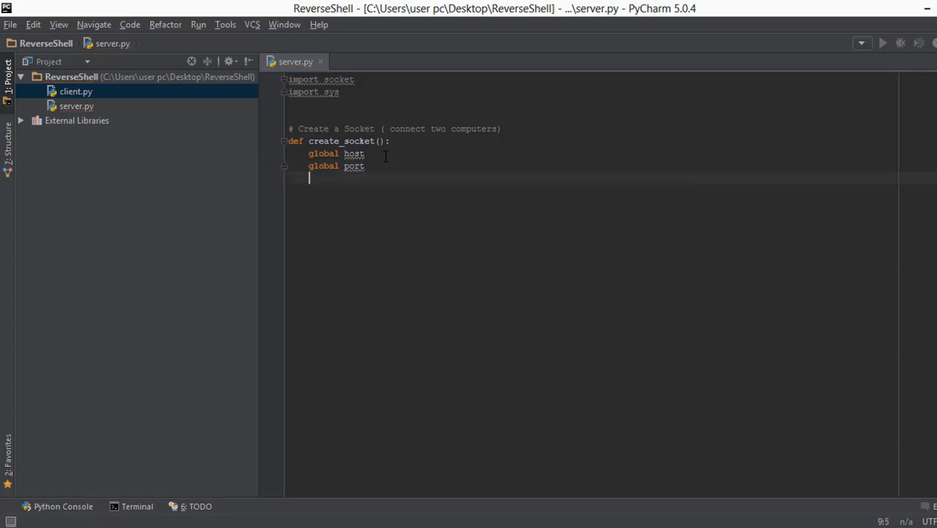
{"action": "type", "text": "gloabl"}
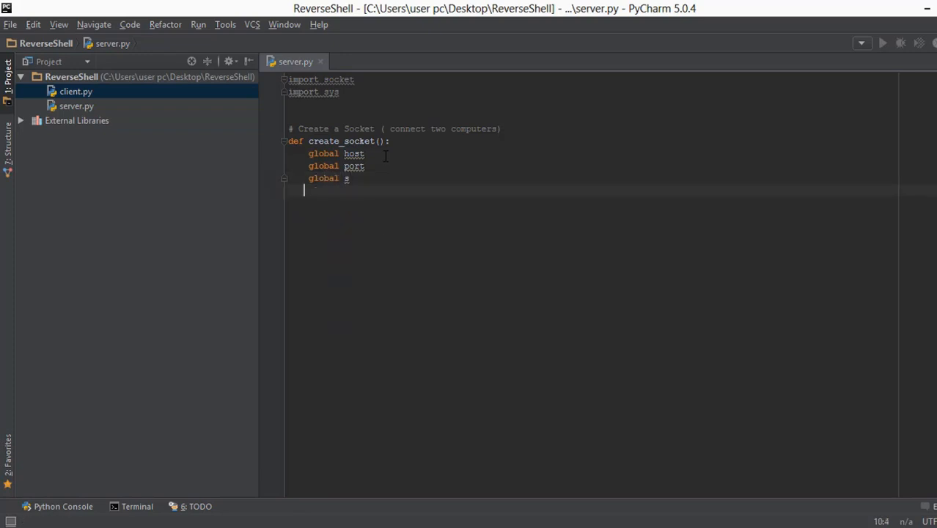
{"action": "key", "text": "ctrl+alt+l"}
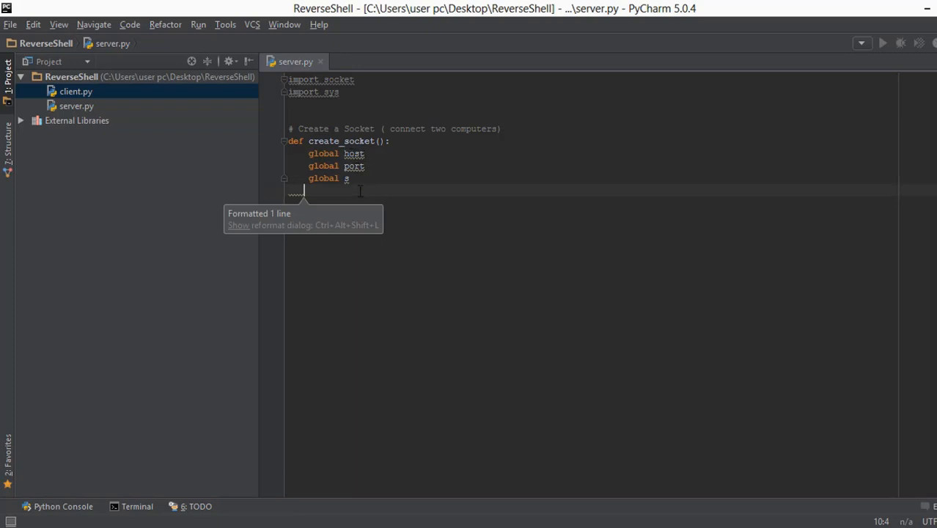
Step: Add host and port = 9999 assignment lines under the globals
{"action": "type", "text": "hos"}
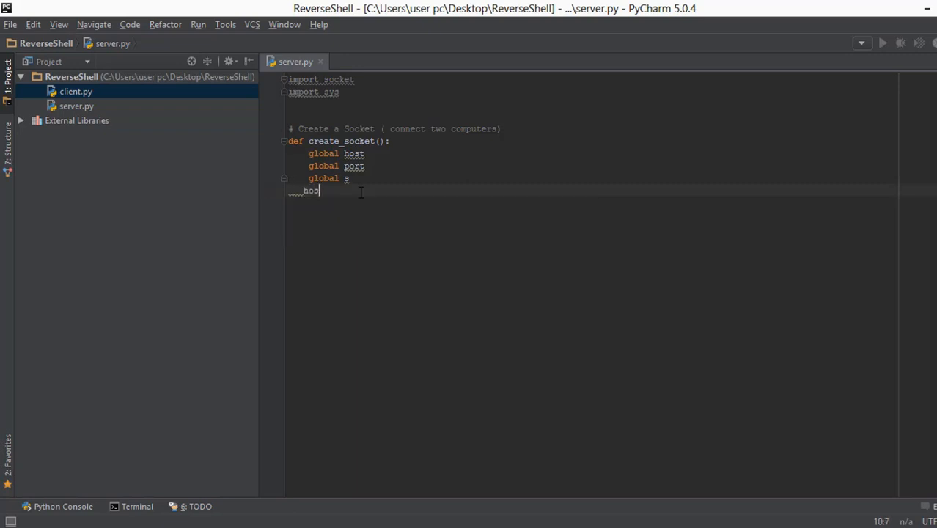
{"action": "type", "text": "t =\""}
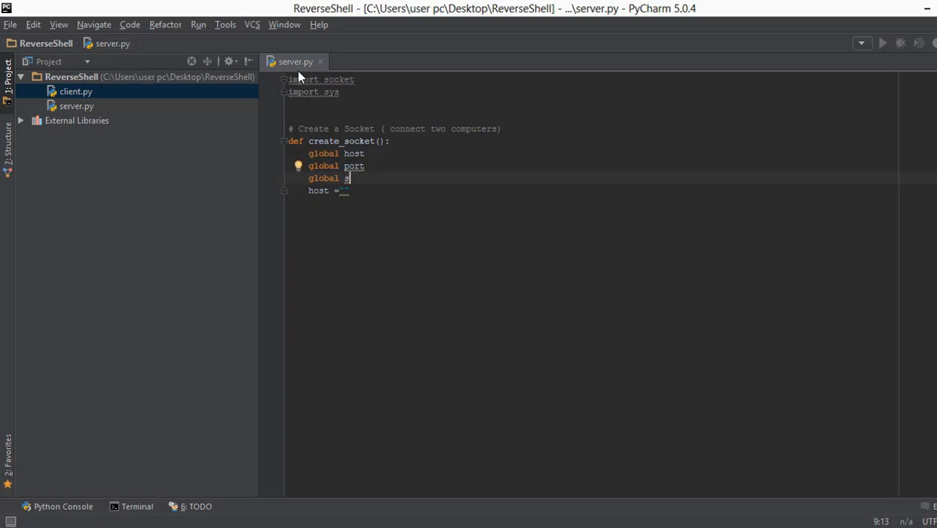
{"action": "mouse_move", "coordinate": [386, 115]}
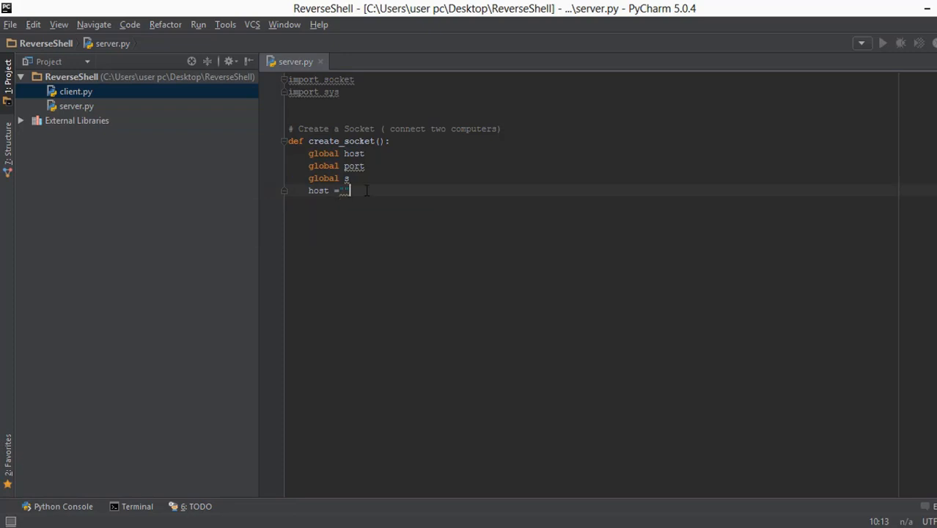
{"action": "type", "text": "port"}
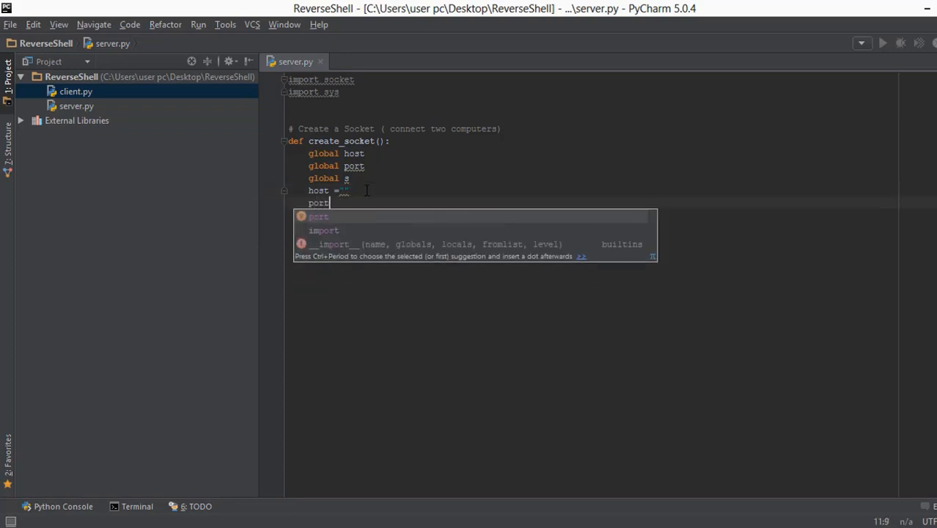
{"action": "type", "text": "=999"}
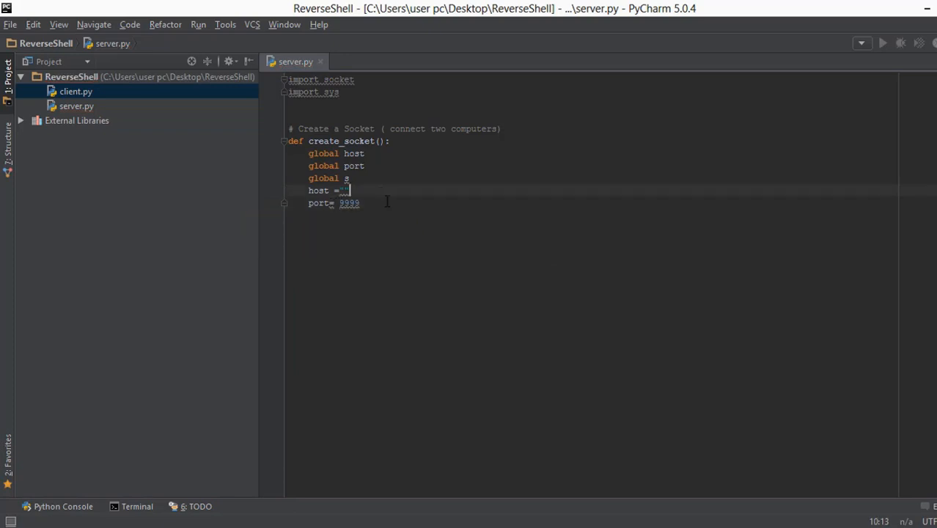
Step: Insert spaces around the equals sign on the port = 9999 line
{"action": "double_click", "coordinate": [350, 203]}
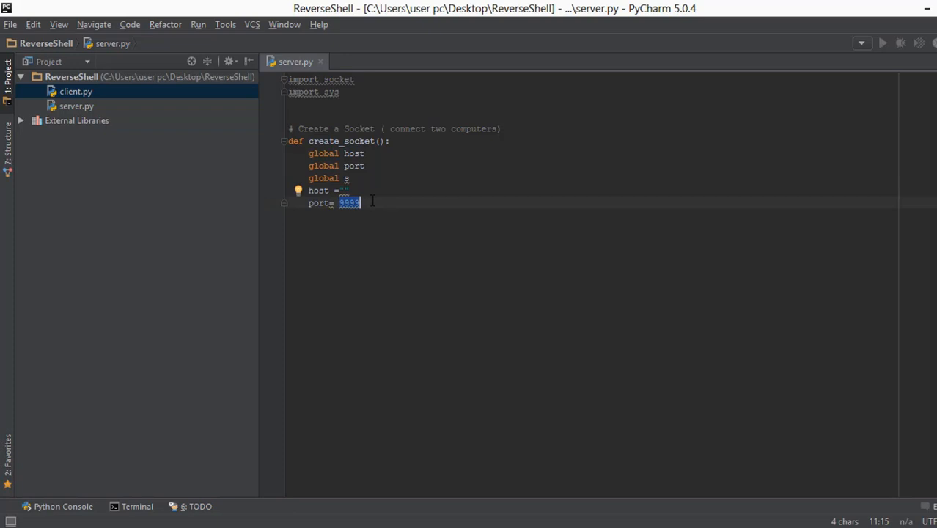
{"action": "left_click", "coordinate": [395, 190]}
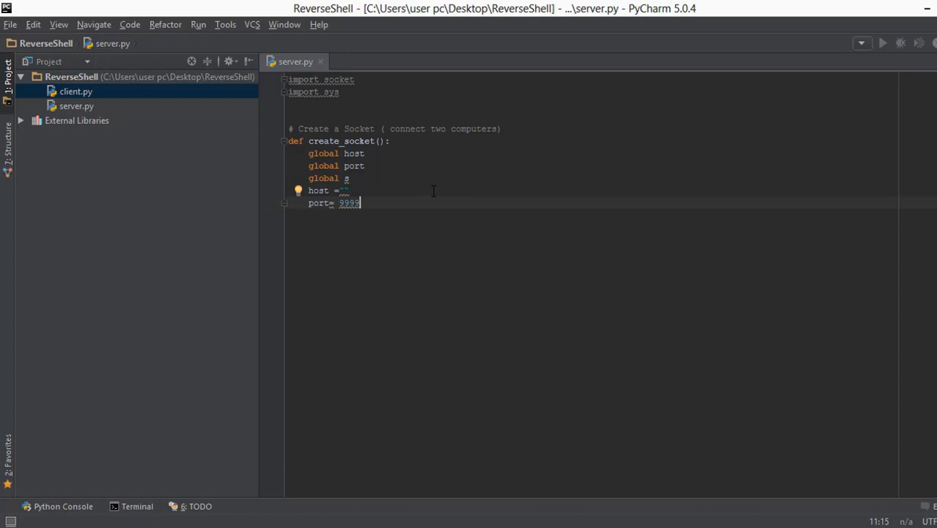
{"action": "left_click", "coordinate": [332, 203]}
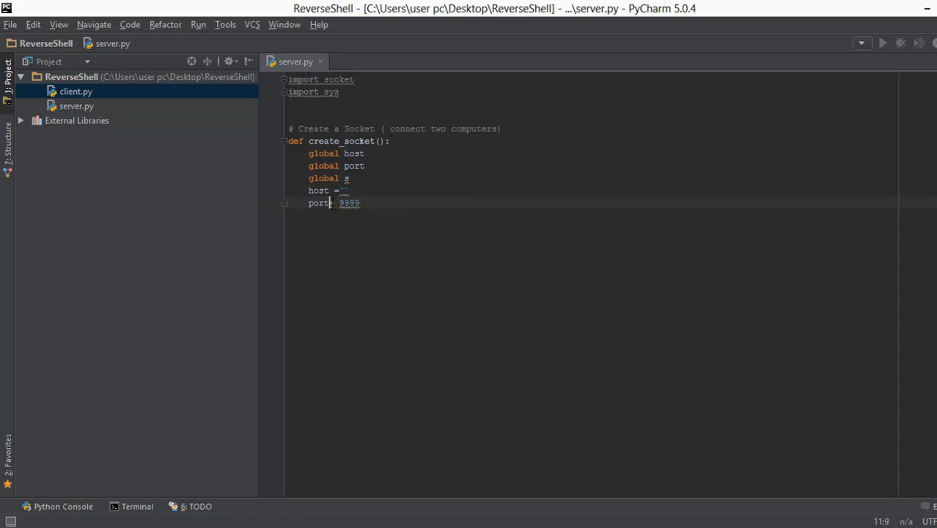
{"action": "left_click", "coordinate": [366, 203]}
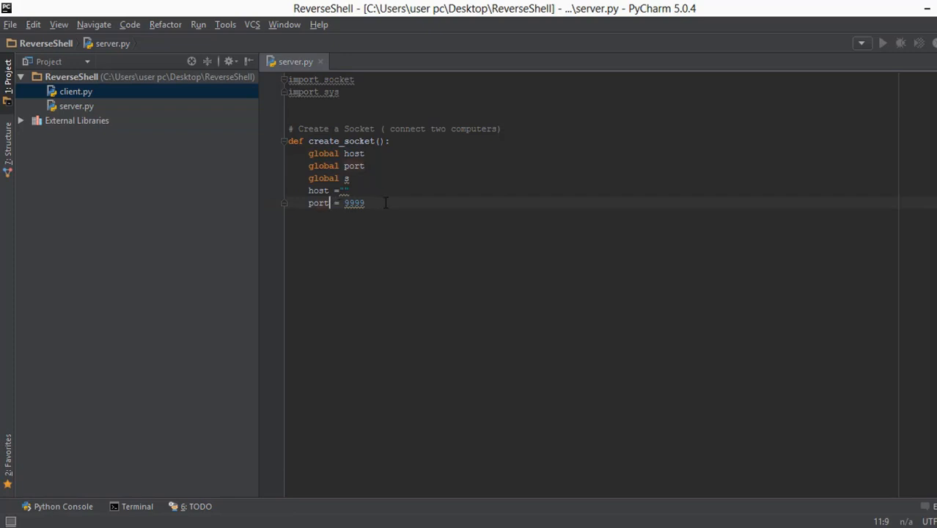
{"action": "left_click", "coordinate": [366, 203]}
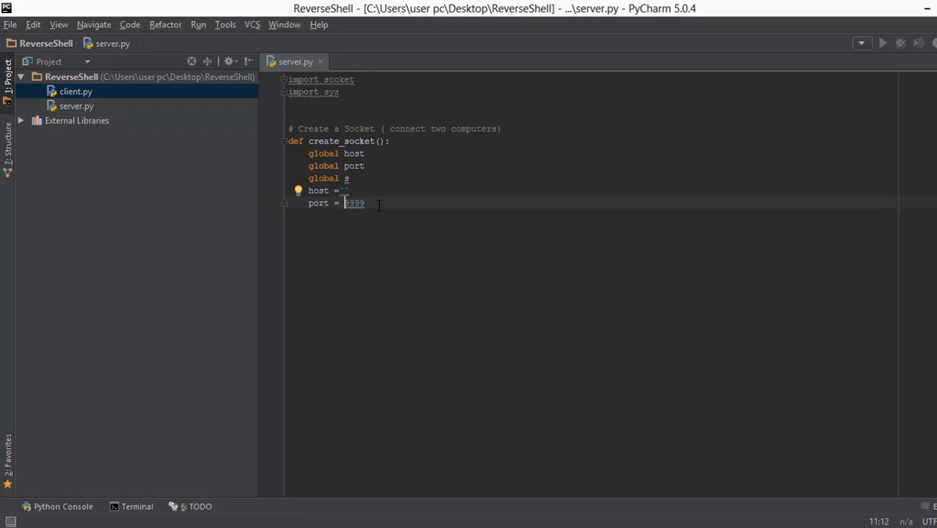
{"action": "left_click", "coordinate": [366, 165]}
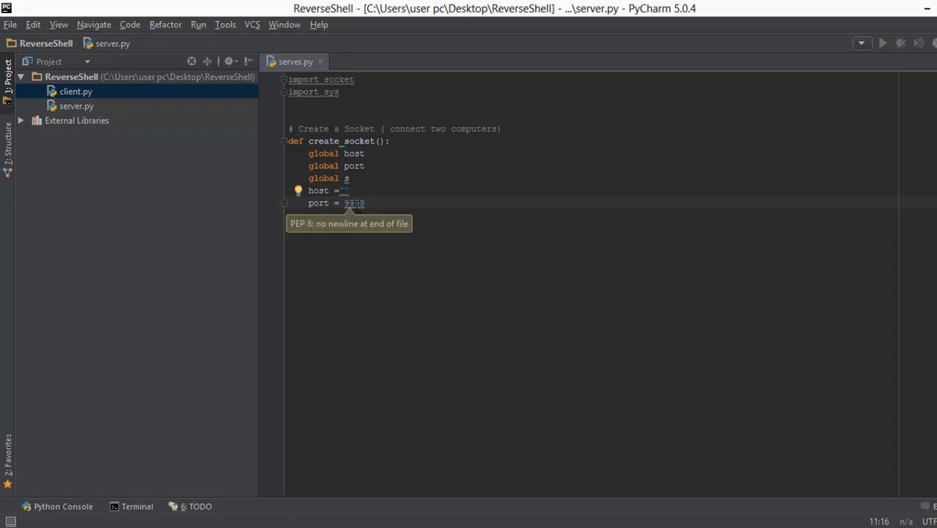
{"action": "mouse_move", "coordinate": [394, 203]}
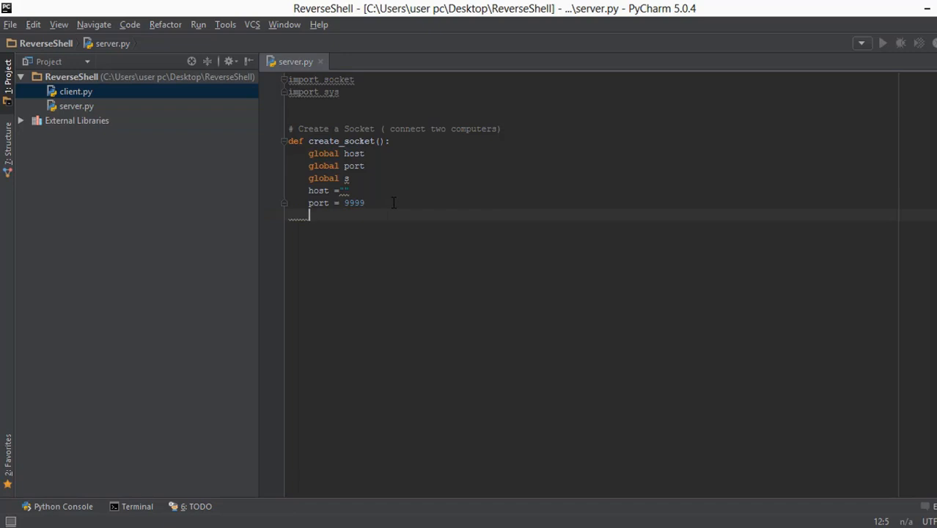
Step: Add the line s = socket.socket() using autocomplete
{"action": "type", "text": "s ="}
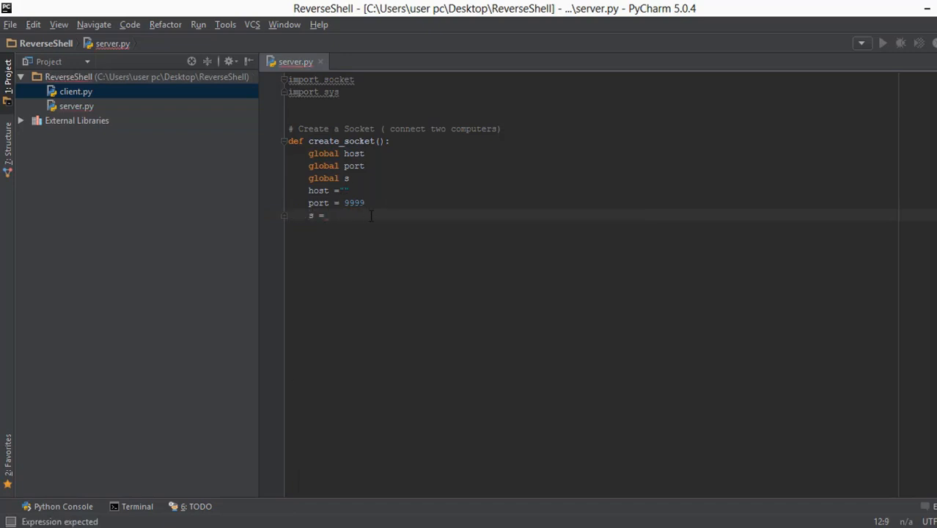
{"action": "type", "text": "socket.socket("}
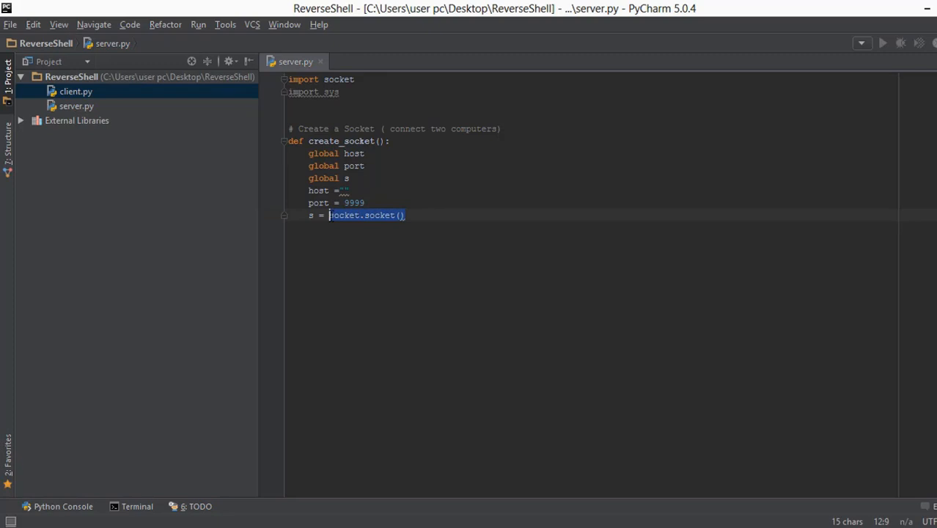
{"action": "left_click", "coordinate": [407, 215]}
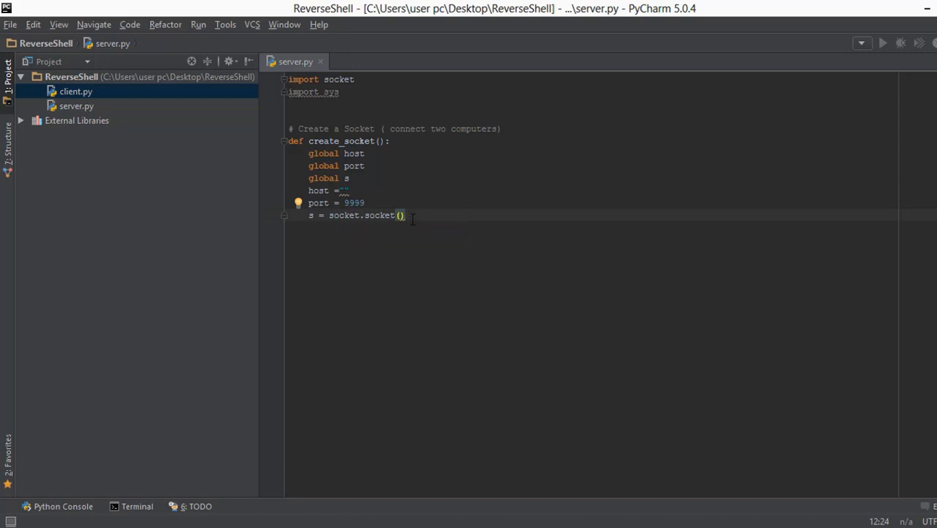
{"action": "mouse_move", "coordinate": [467, 141]}
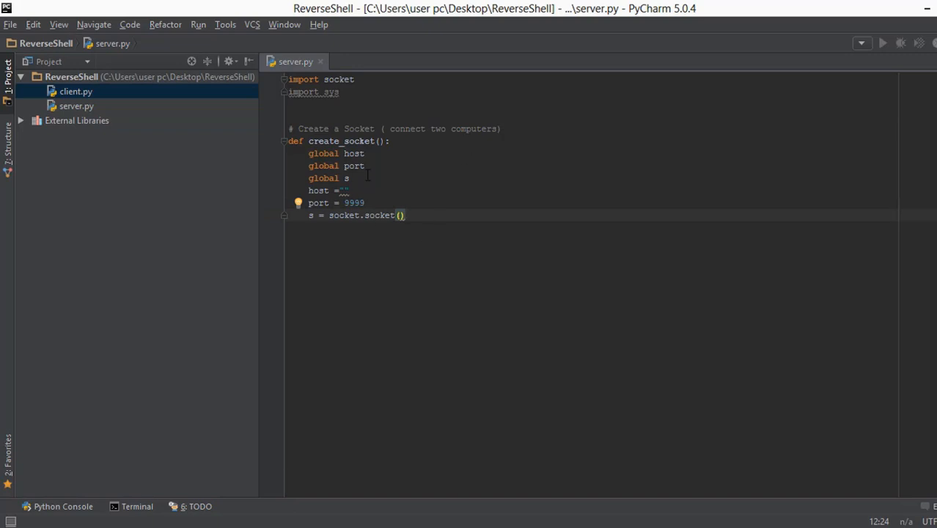
{"action": "mouse_move", "coordinate": [428, 165]}
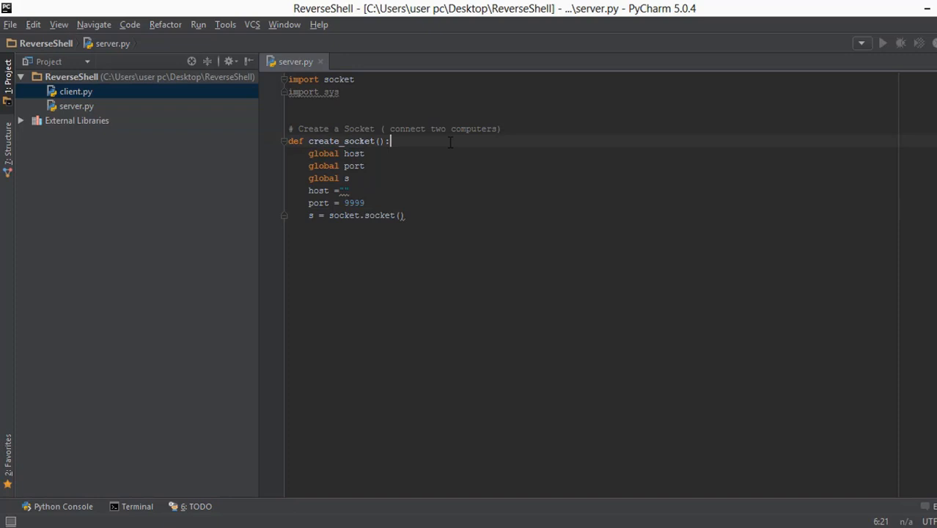
Step: Wrap the body in try: and add except socket.error as msg printing the error with str(msg)
{"action": "type", "text": "try:"}
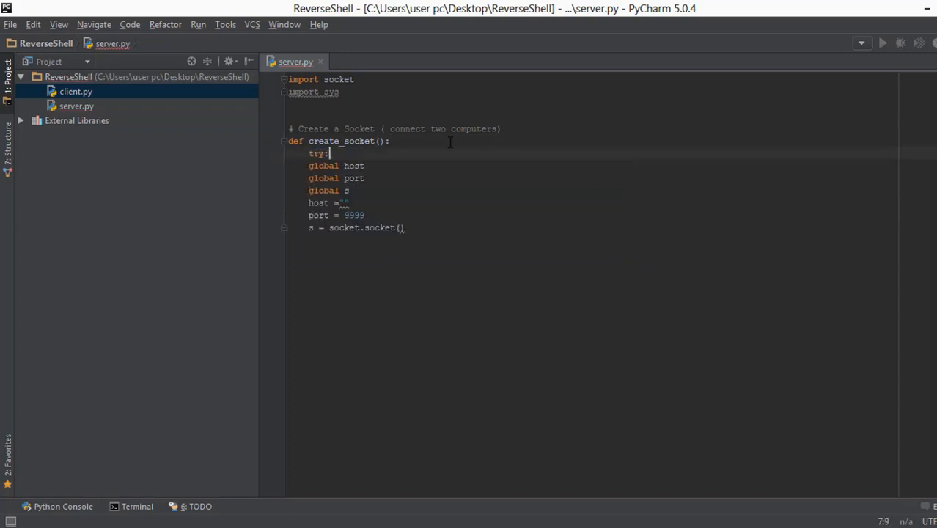
{"action": "left_click_drag", "start_coordinate": [329, 153], "coordinate": [366, 215]}
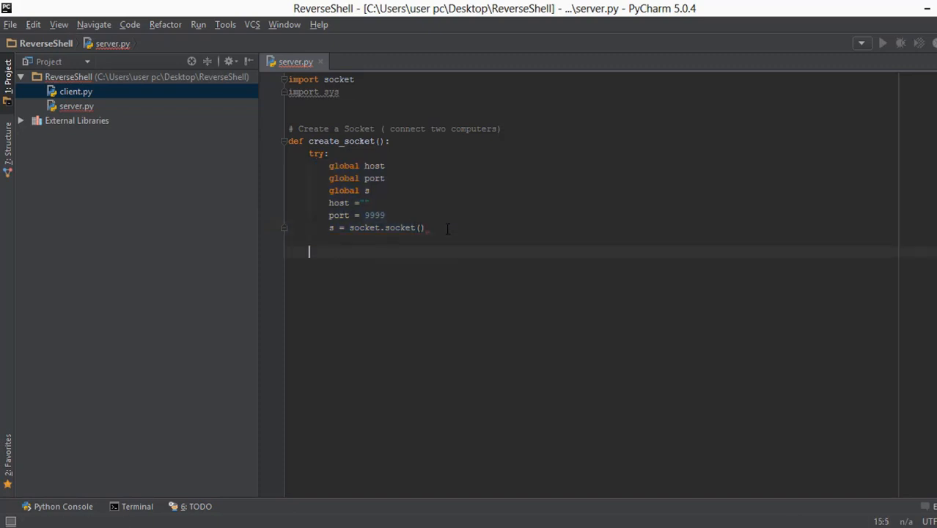
{"action": "type", "text": "except"}
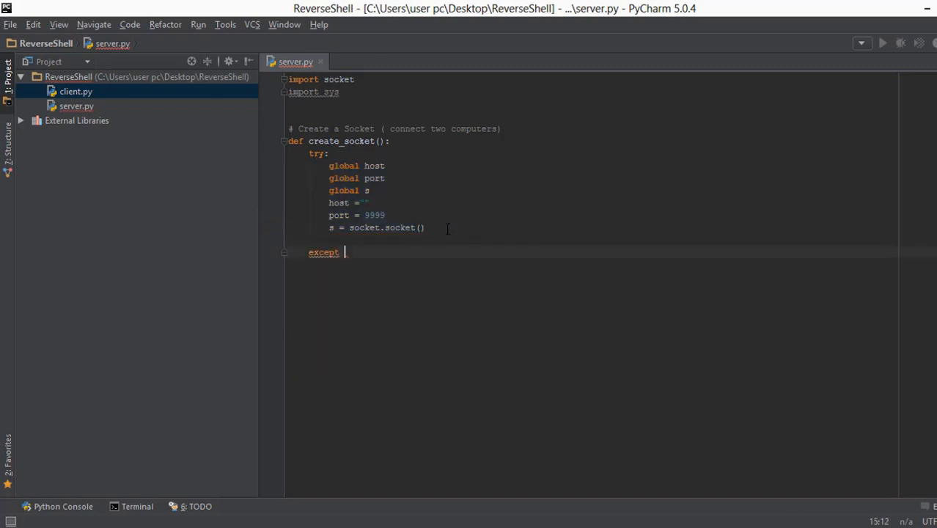
{"action": "type", "text": "socket.error"}
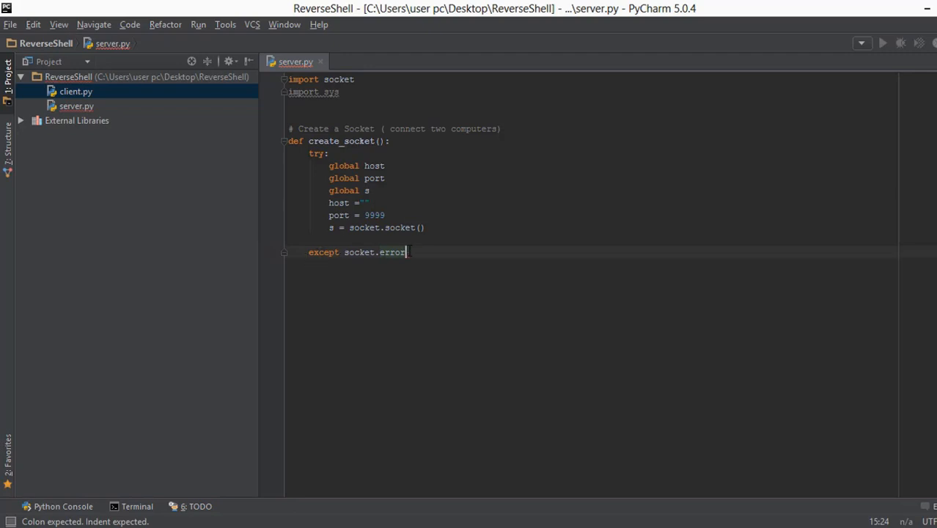
{"action": "type", "text": "a"}
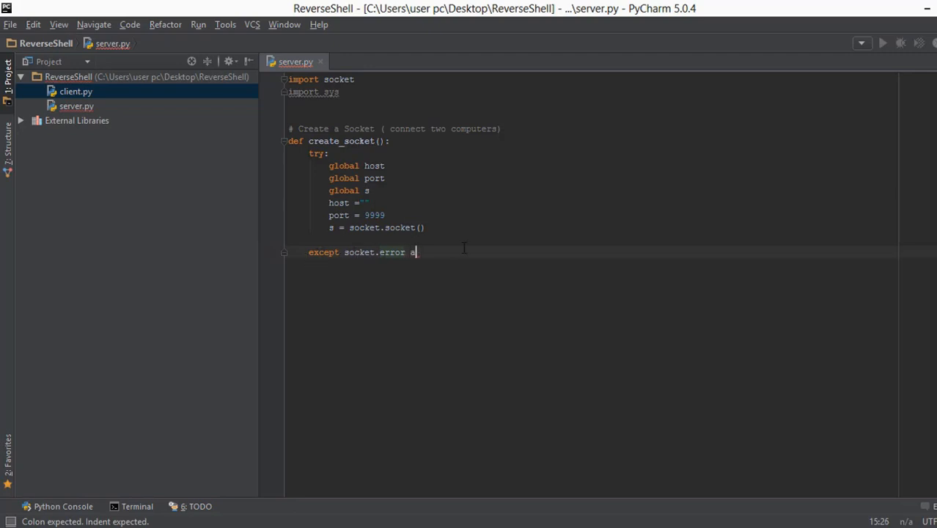
{"action": "type", "text": "s msg:"}
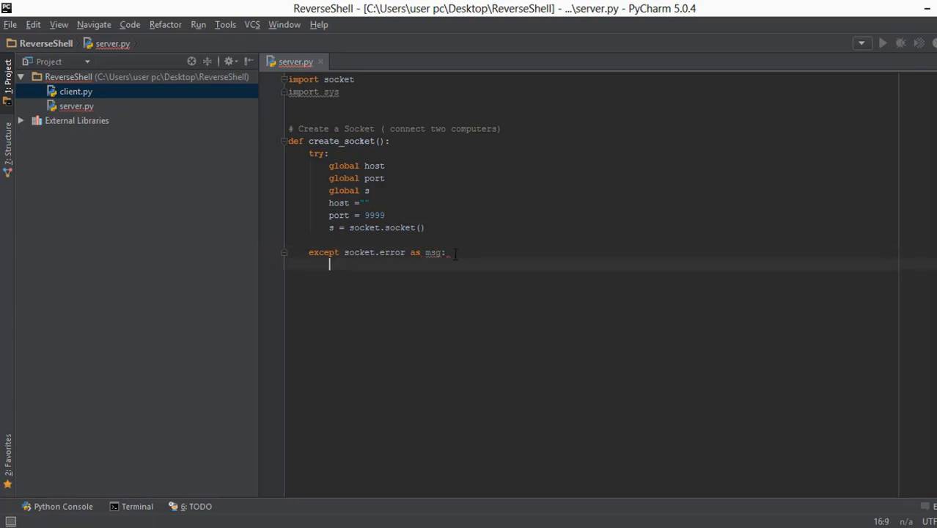
{"action": "mouse_move", "coordinate": [433, 252]}
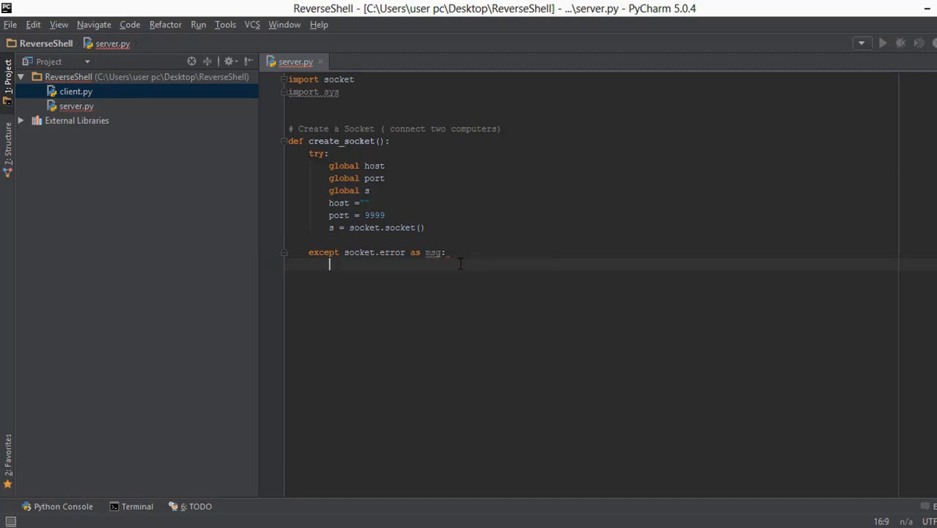
{"action": "type", "text": "print(\"Socket creation error: \"+"}
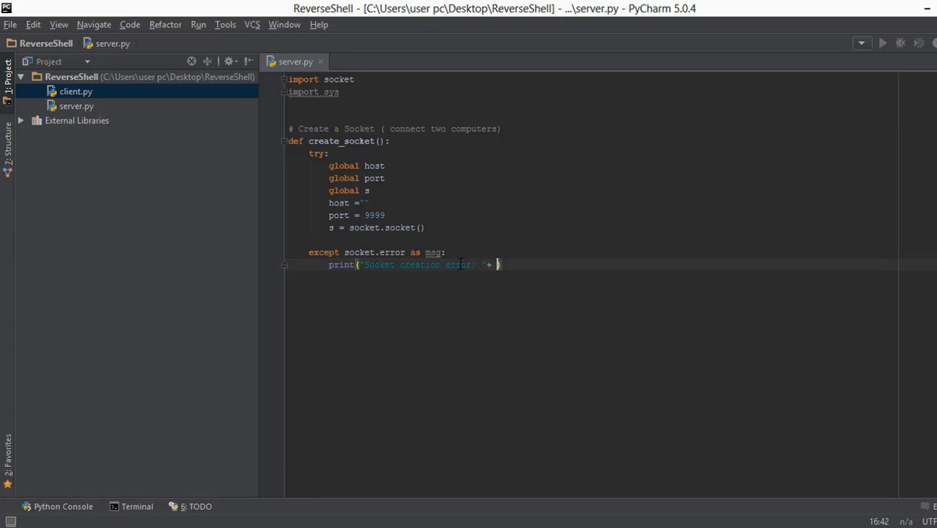
{"action": "type", "text": "str()"}
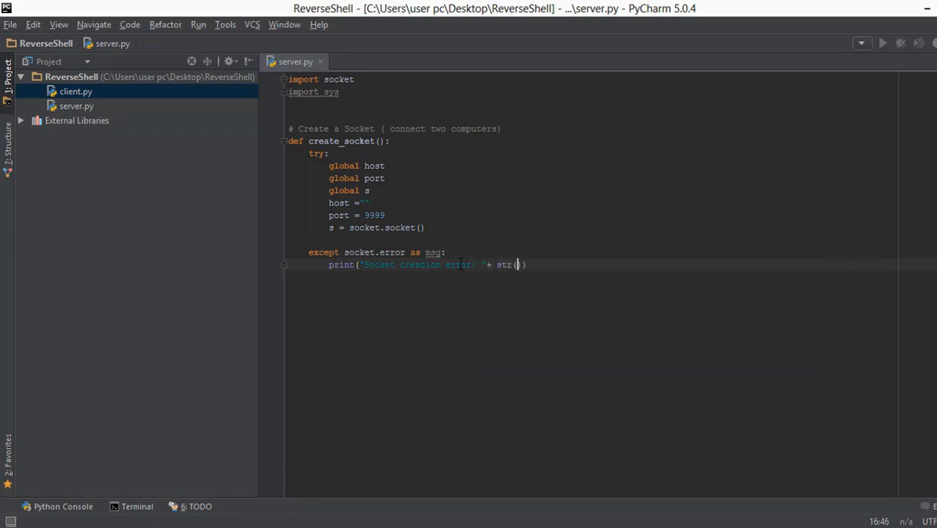
{"action": "type", "text": "msg"}
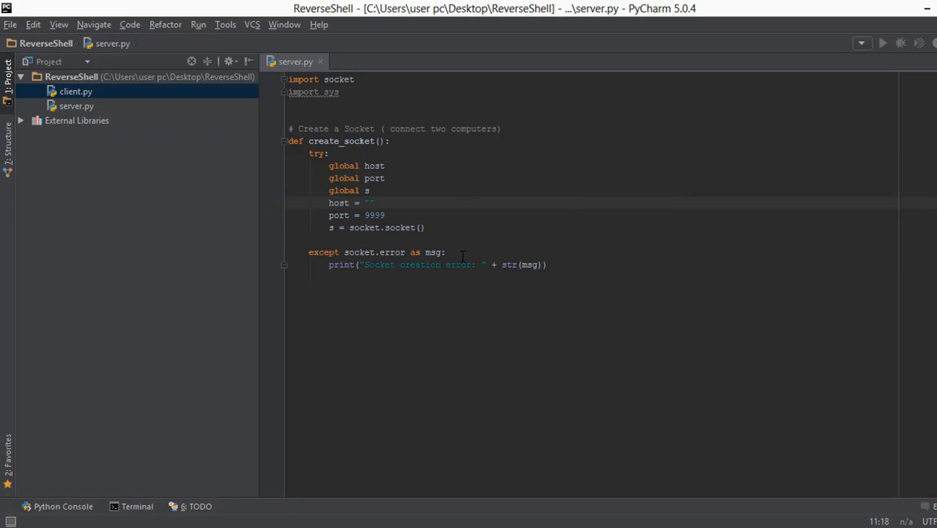
{"action": "mouse_move", "coordinate": [473, 316]}
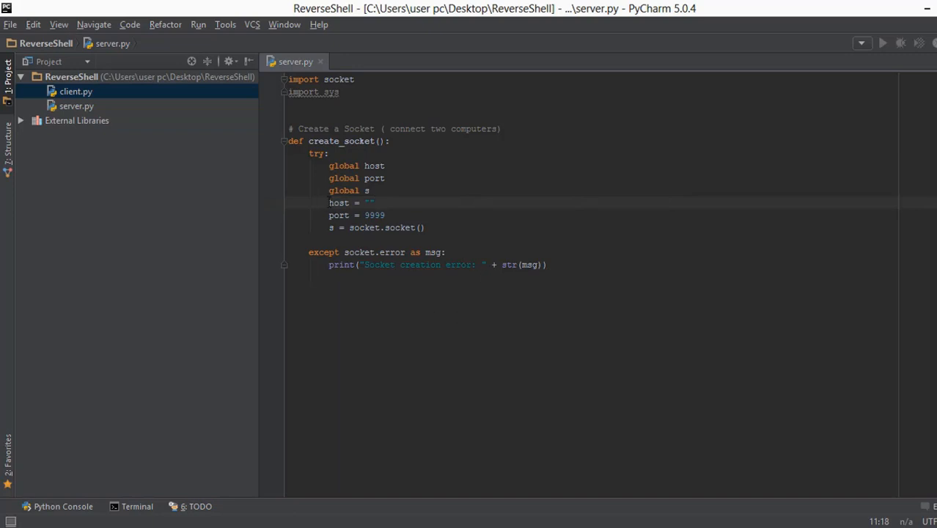
{"action": "mouse_move", "coordinate": [612, 273]}
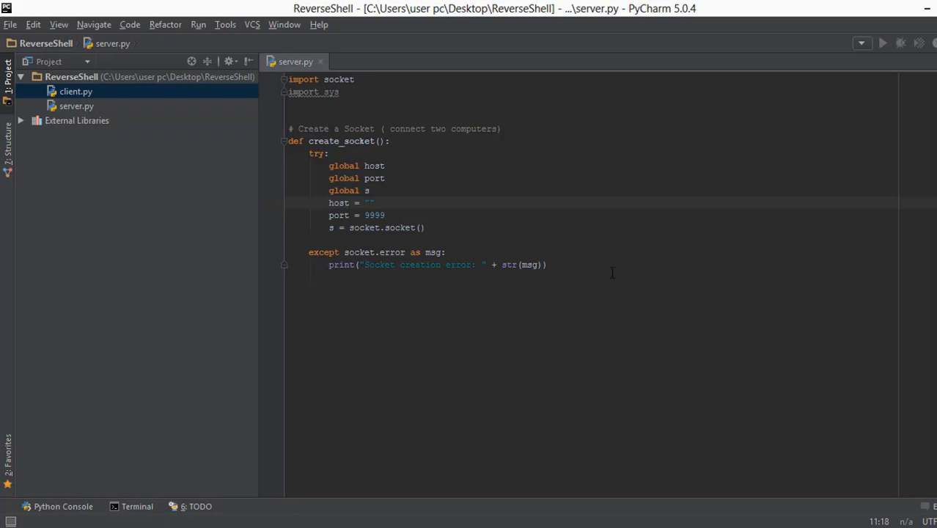